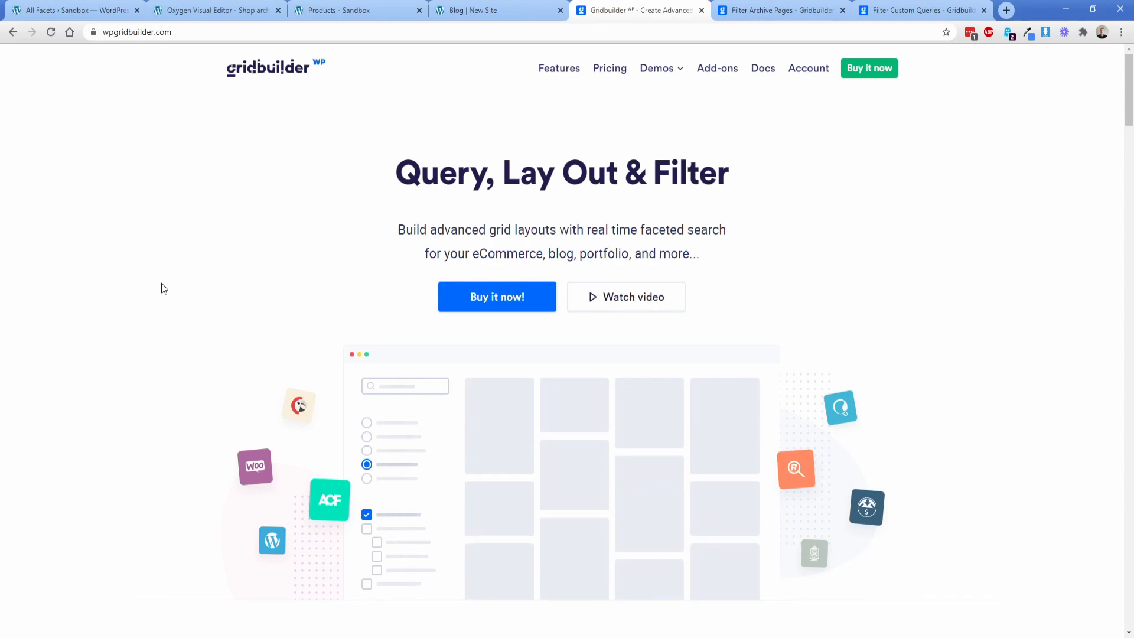
Read through the Filter Archive Pages guide and land on the Blog tab with its category filter.
left_click(366, 529)
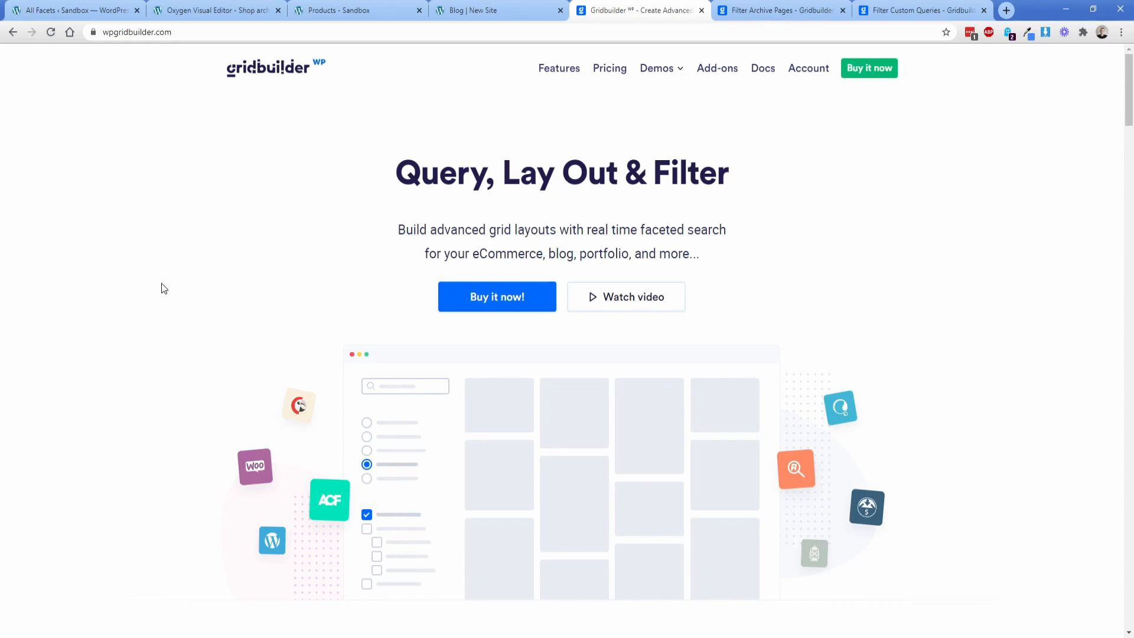
left_click(376, 543)
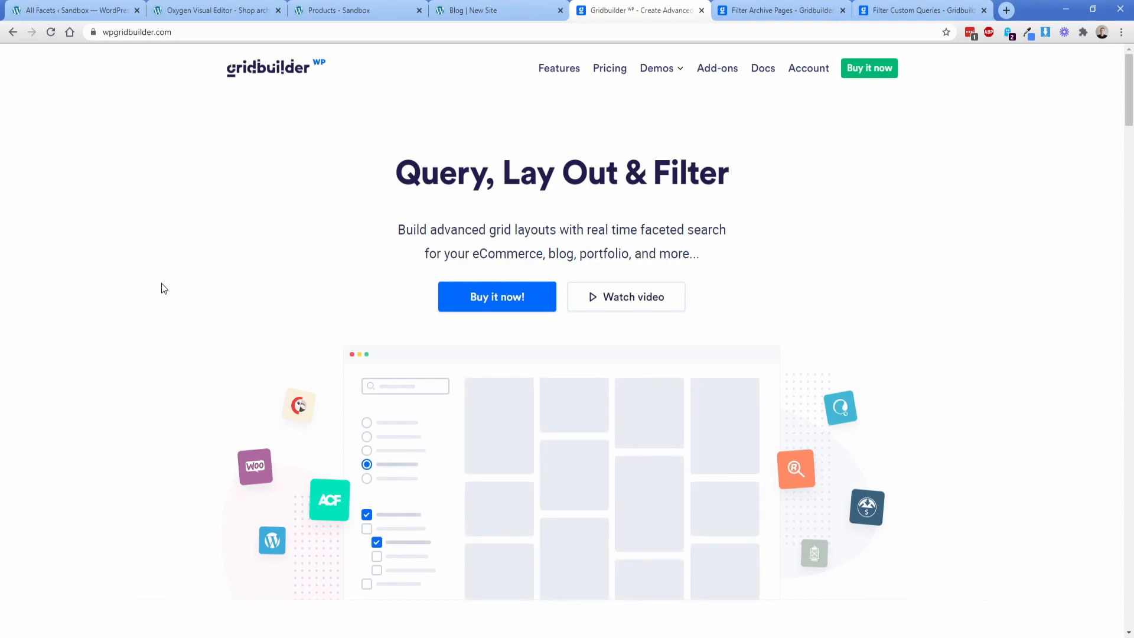
left_click(366, 450)
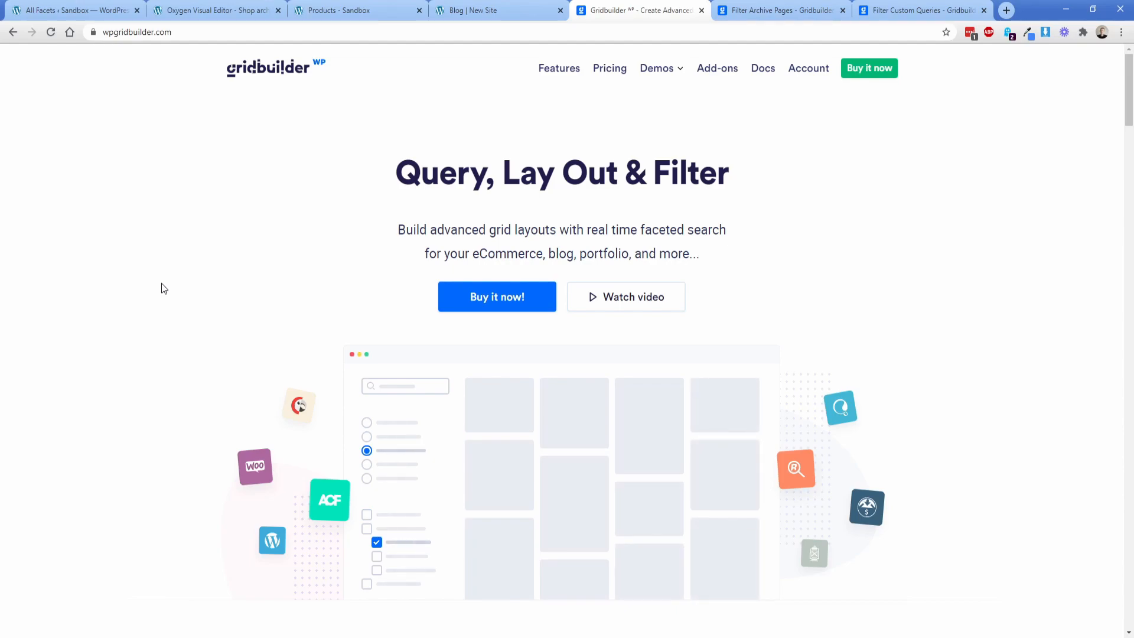
left_click(367, 478)
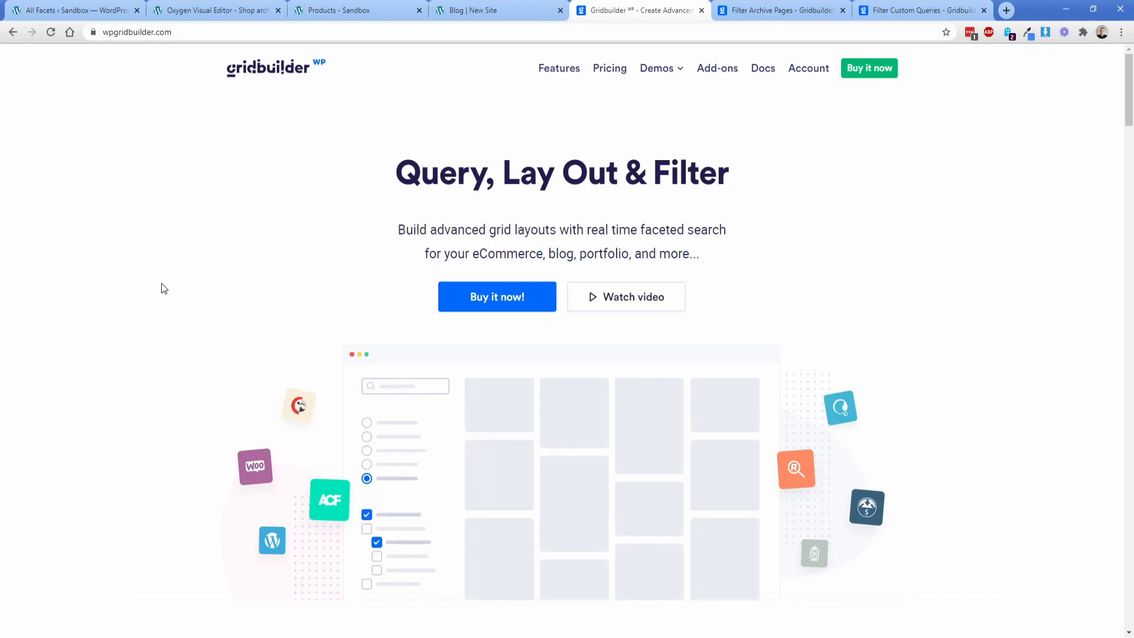
mouse_move(271, 260)
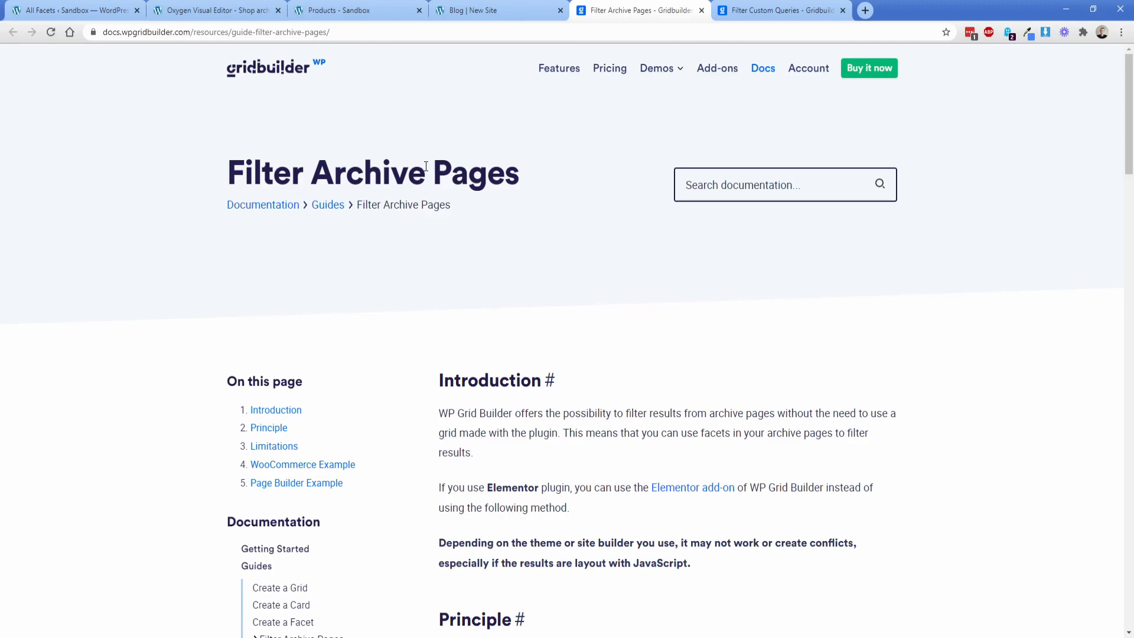
mouse_move(416, 150)
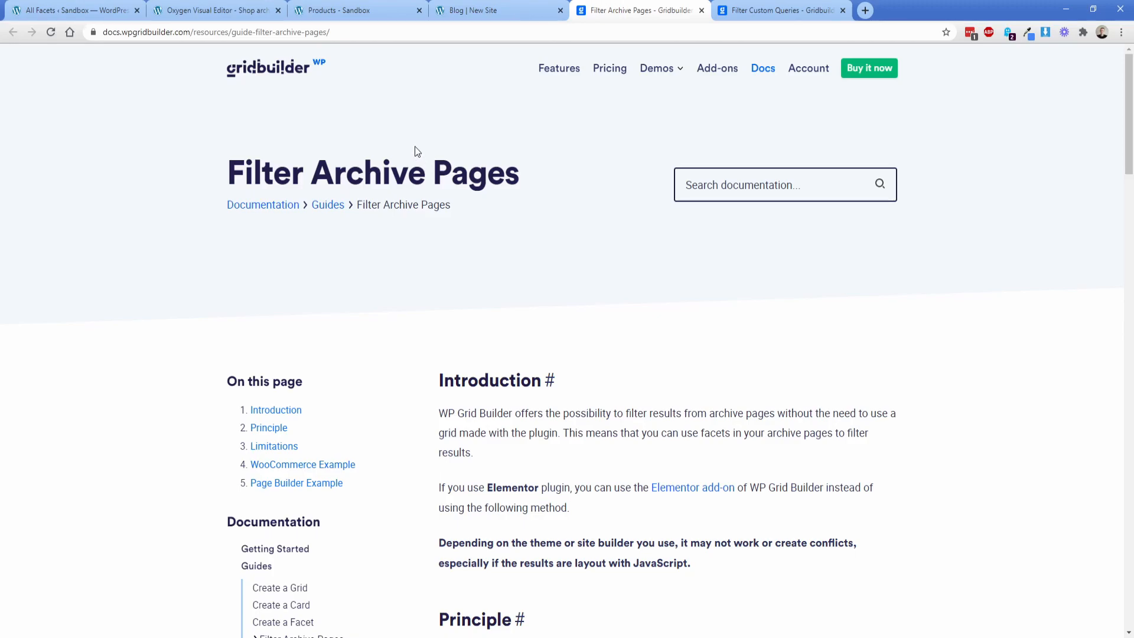
left_click(498, 11)
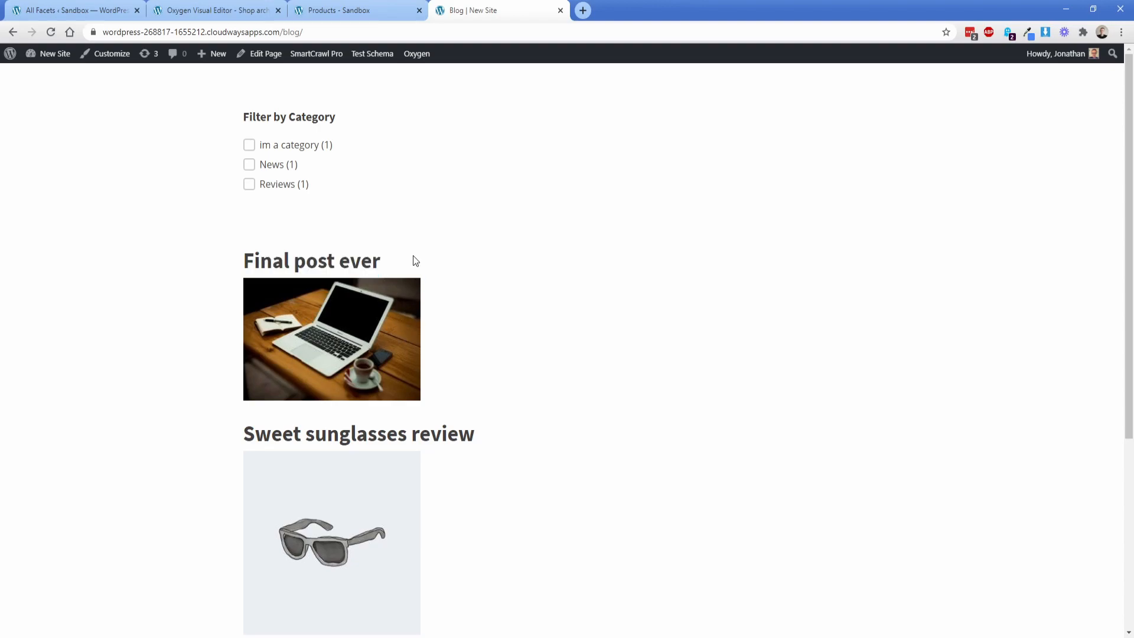
mouse_move(370, 333)
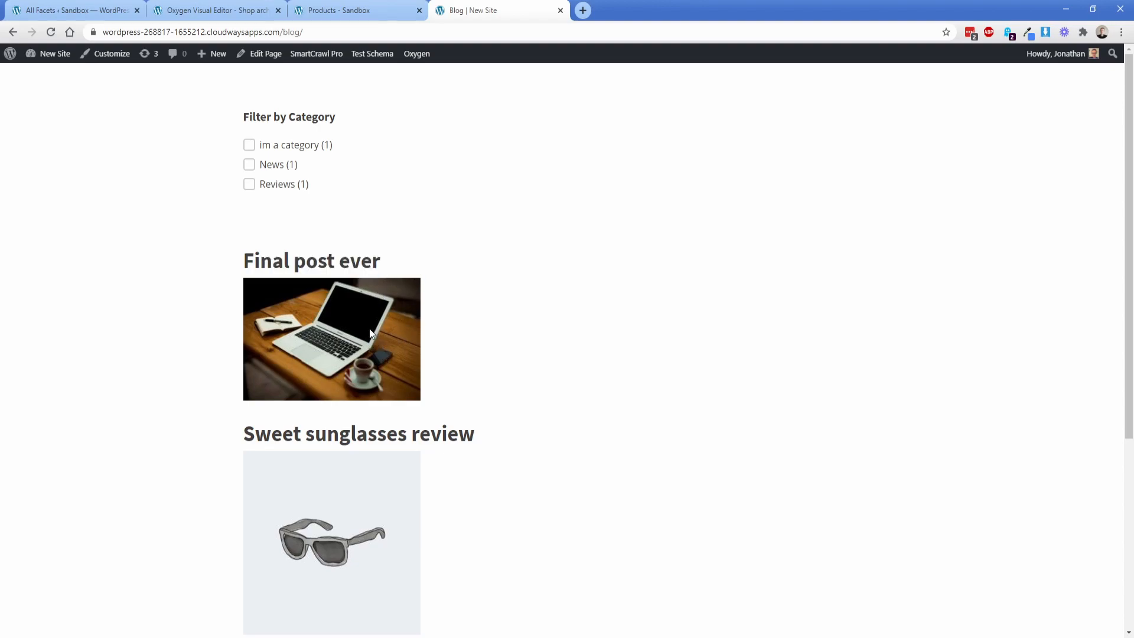
Toggle the Reviews and 'im a category' checkboxes several times to test blog post filtering.
left_click(249, 184)
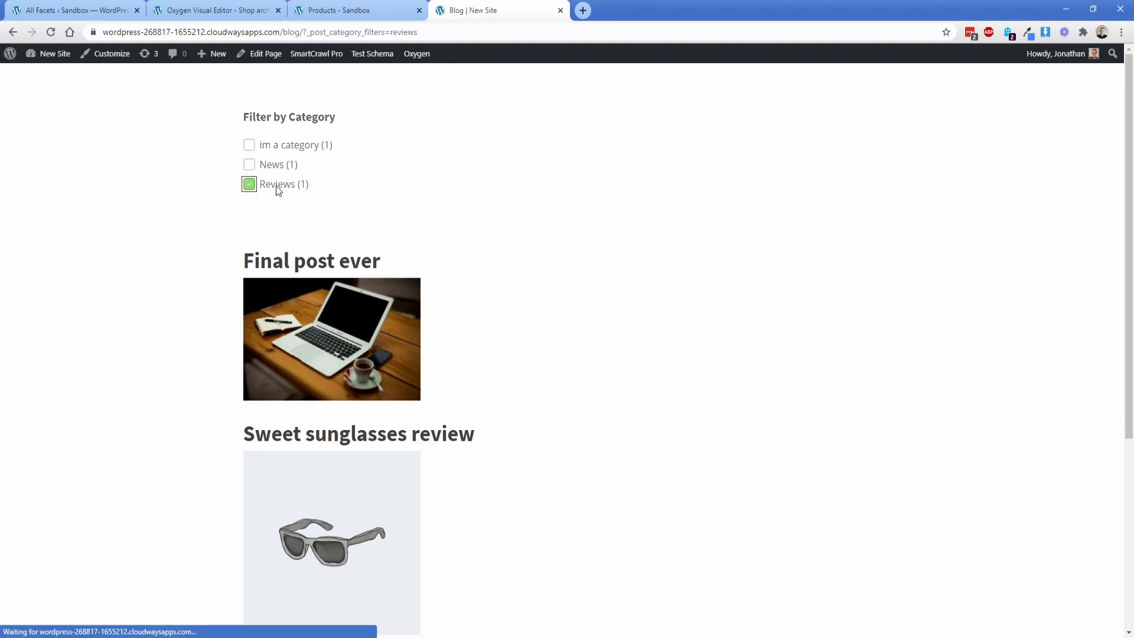
left_click(249, 184)
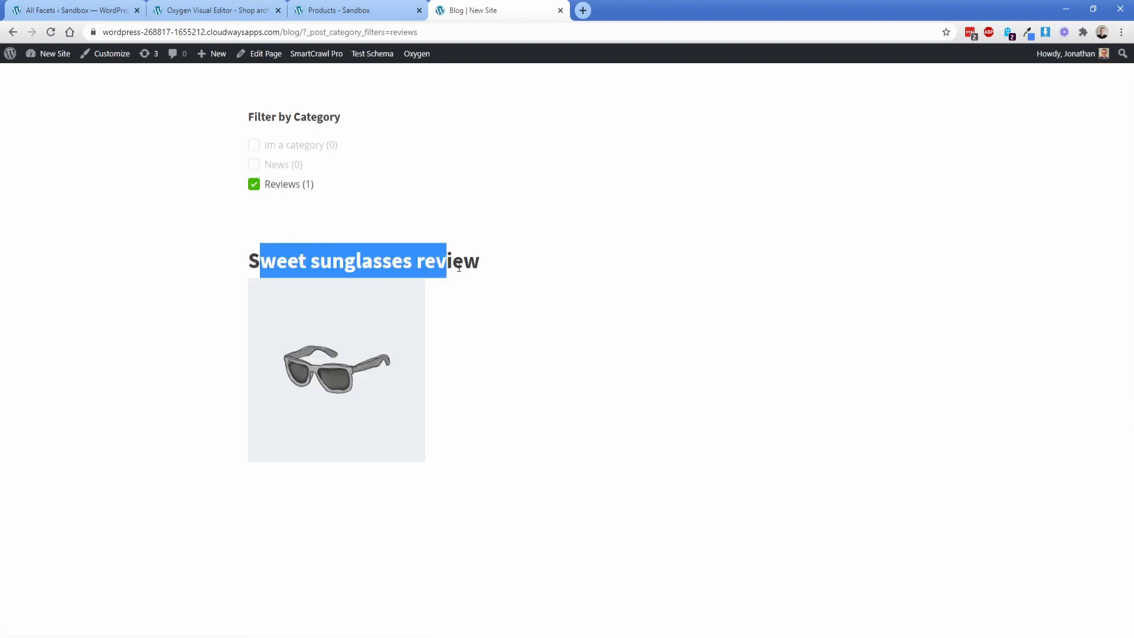
left_click(254, 184)
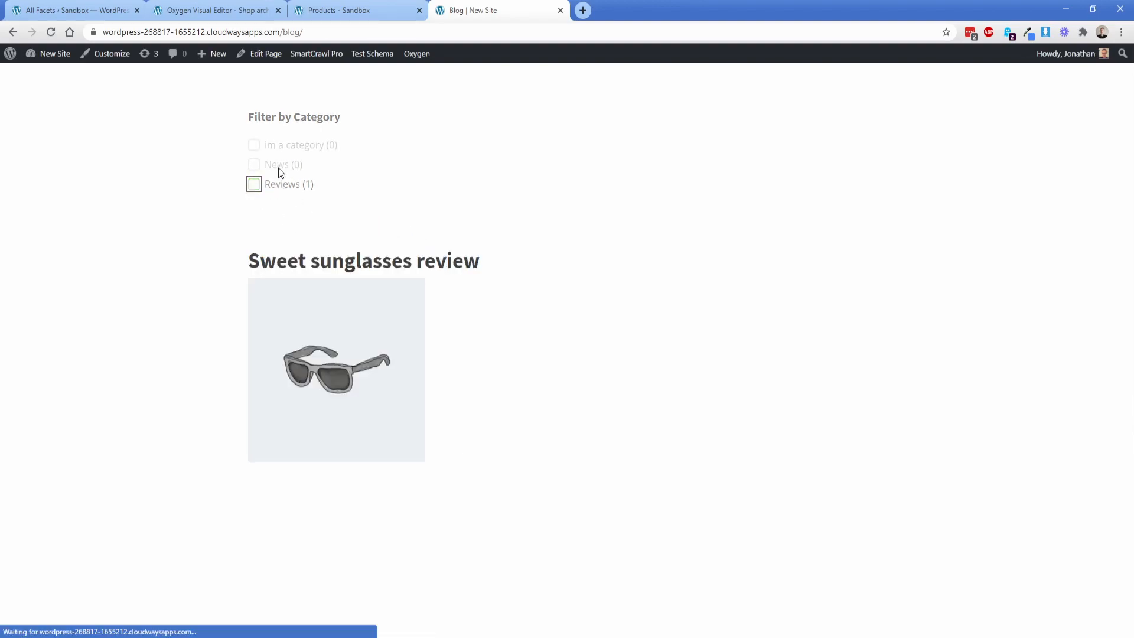
left_click(253, 145)
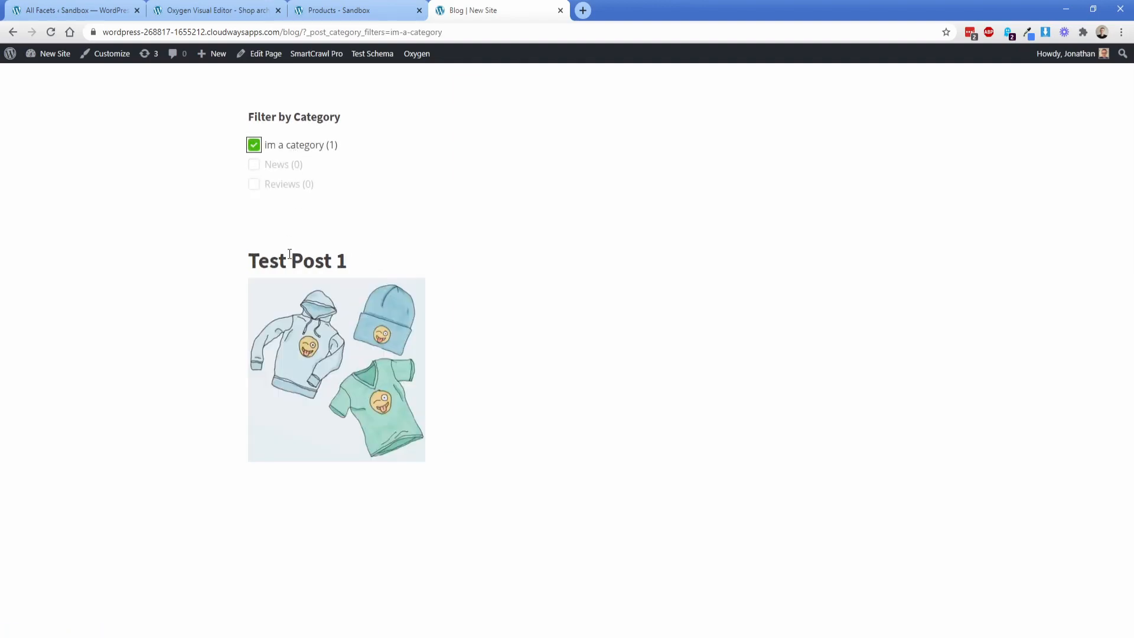
left_click(254, 144)
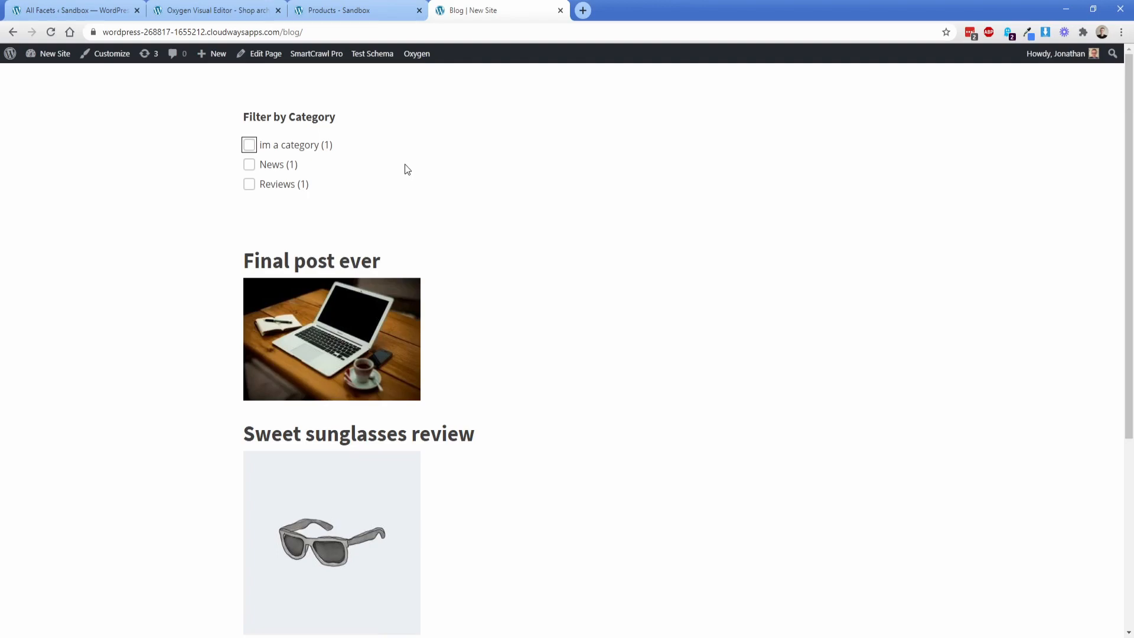
left_click(249, 145)
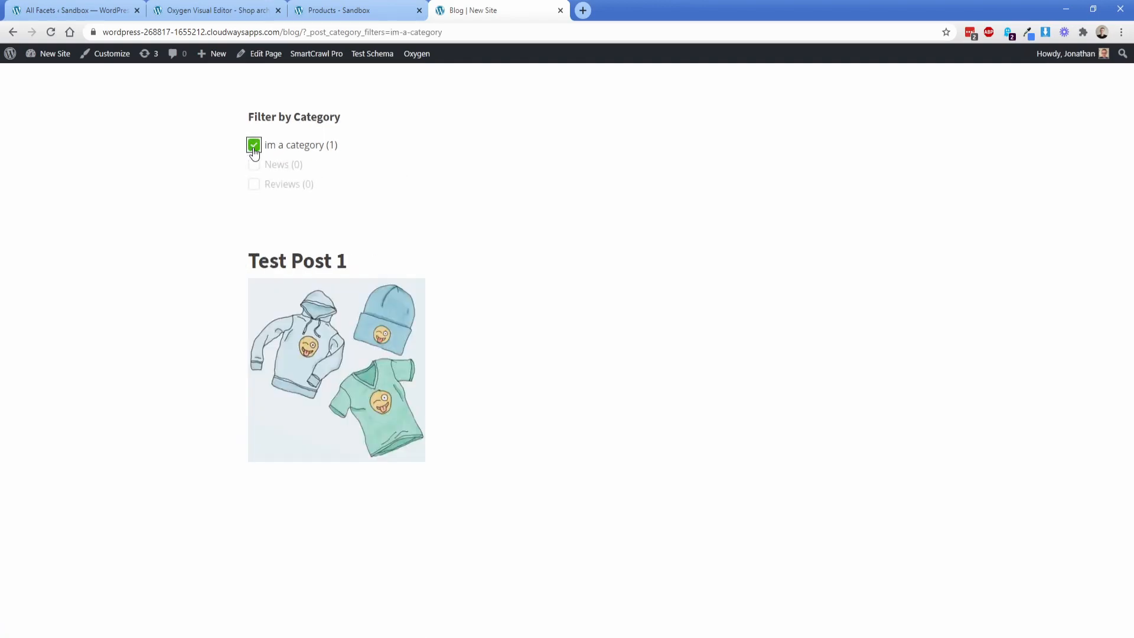
left_click(253, 144)
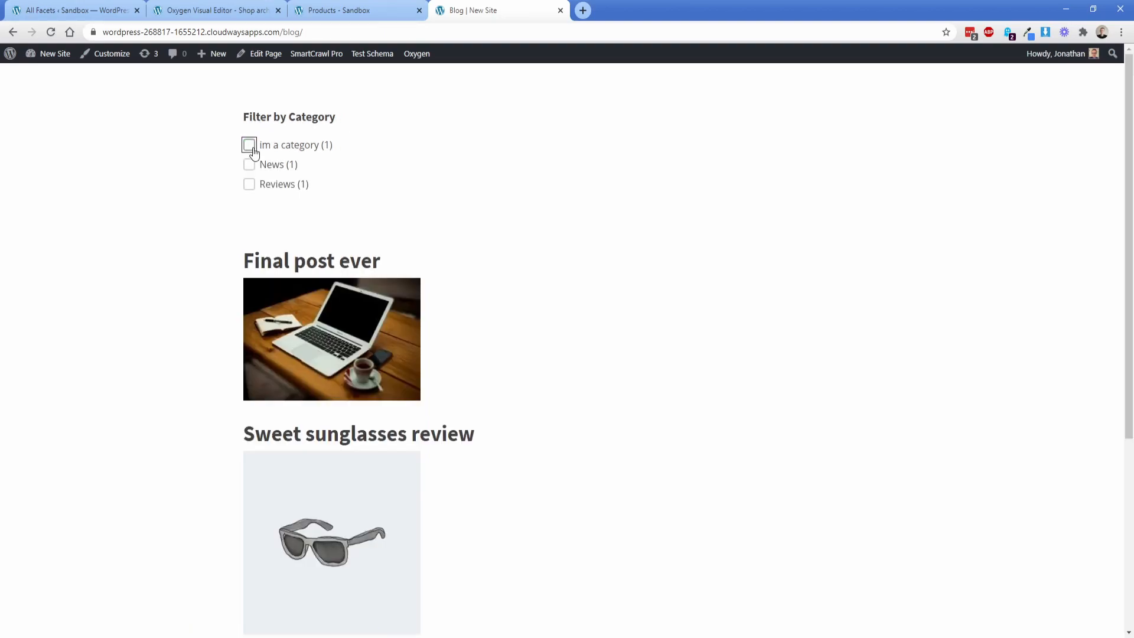
left_click(250, 144)
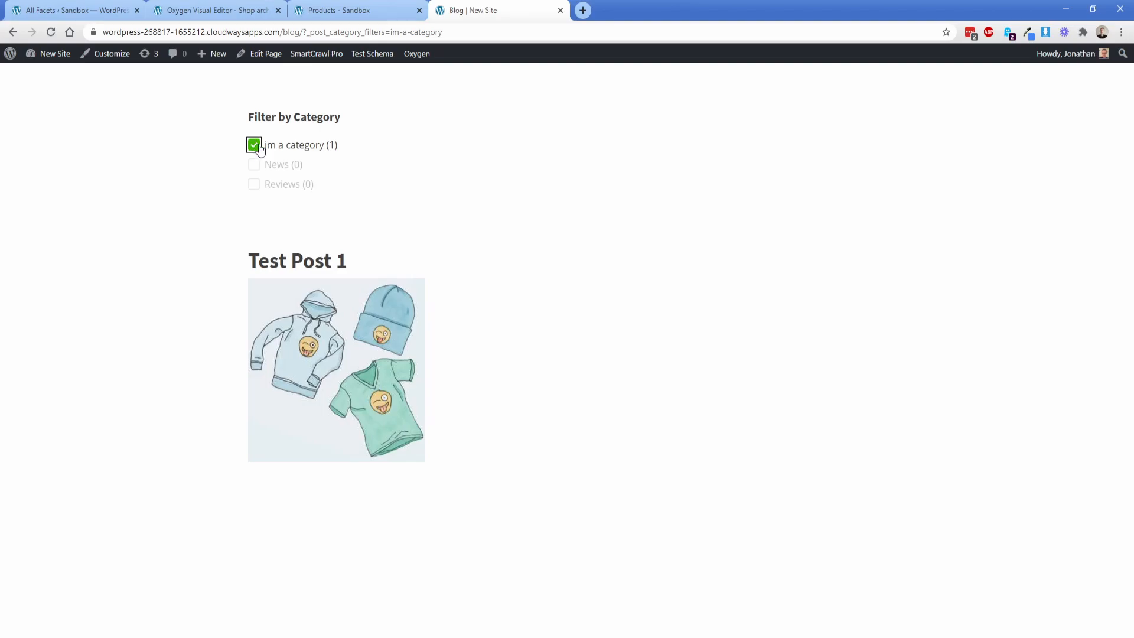
left_click(254, 144)
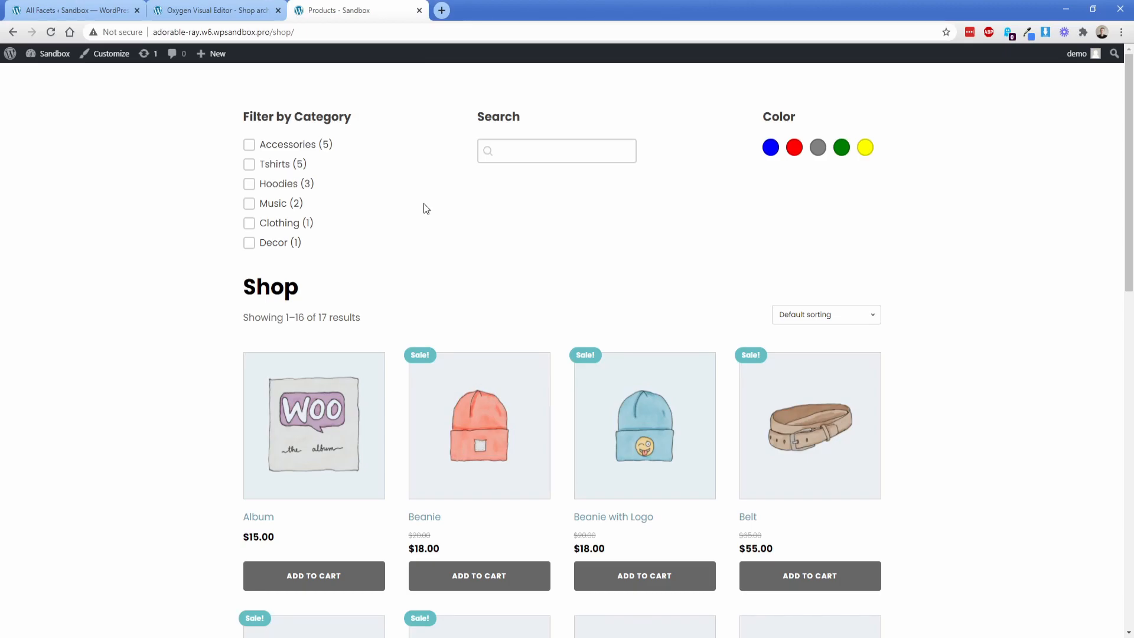
Peek at the products list element in the Oxygen shop template and return to the live shop.
left_click(214, 11)
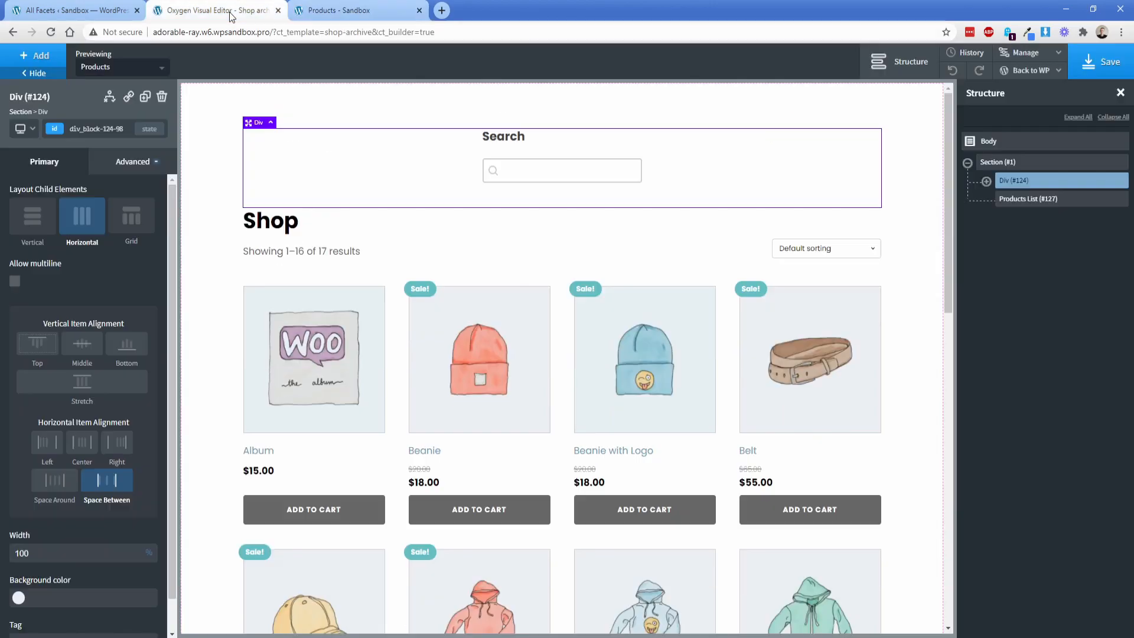
left_click(1028, 199)
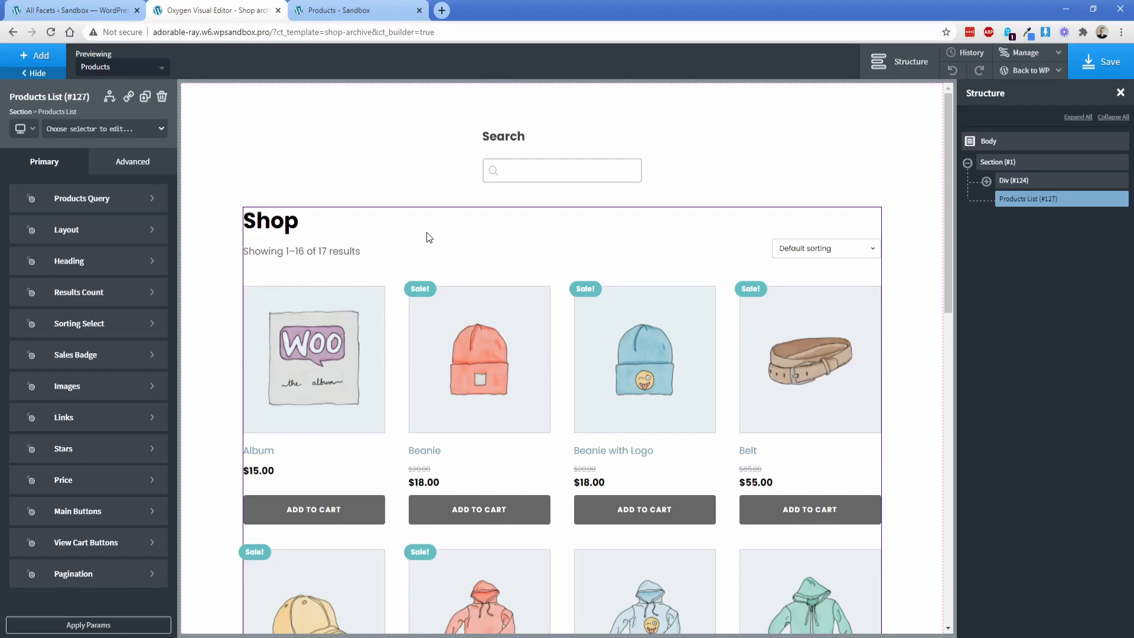
left_click(355, 11)
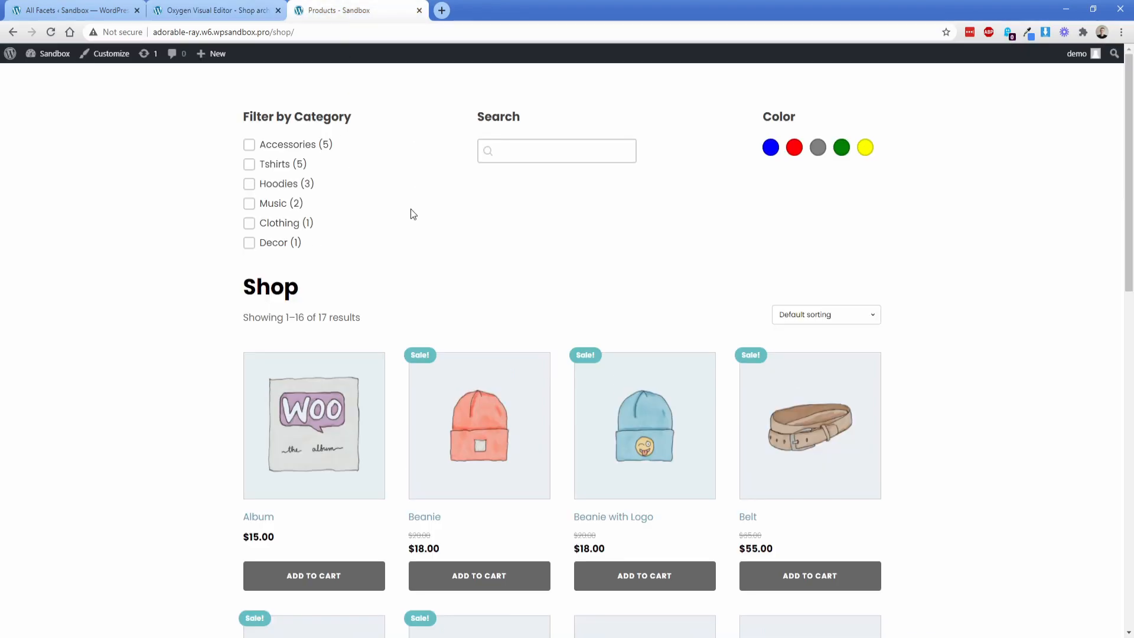
left_click(557, 150)
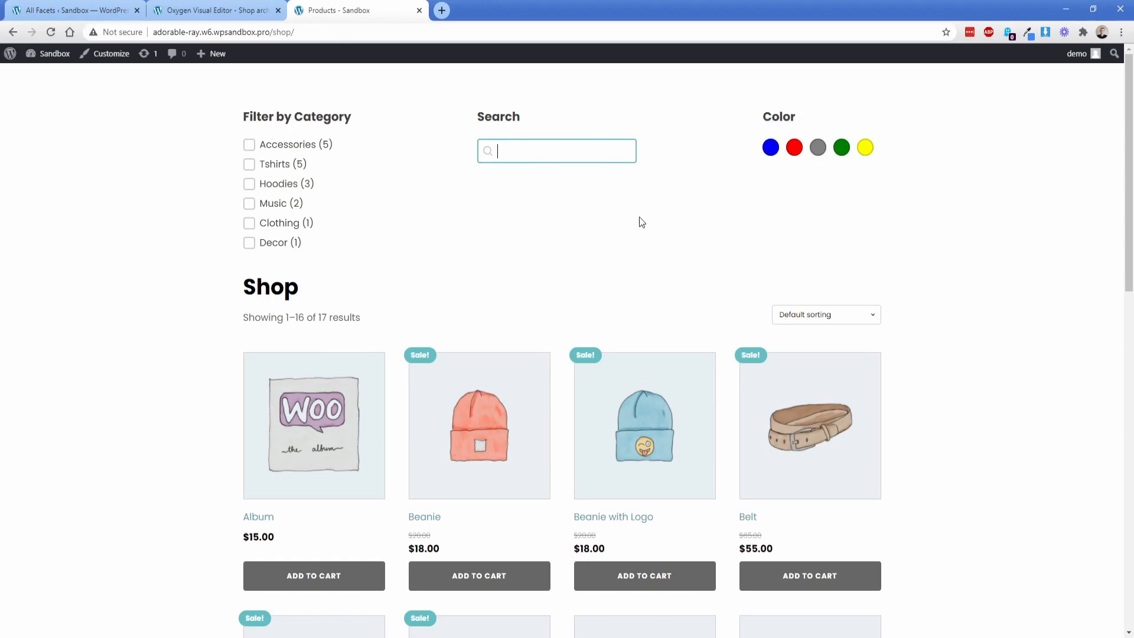
Test the Accessories checkbox, then filter the shop by the blue colour swatch.
left_click(249, 144)
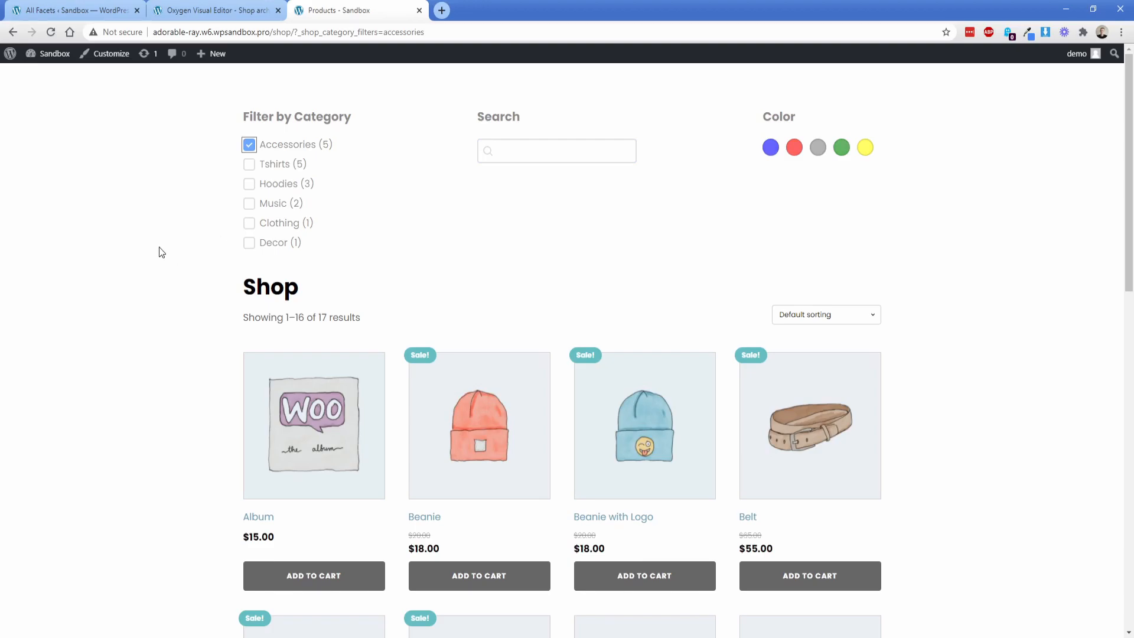
scroll("down", 3)
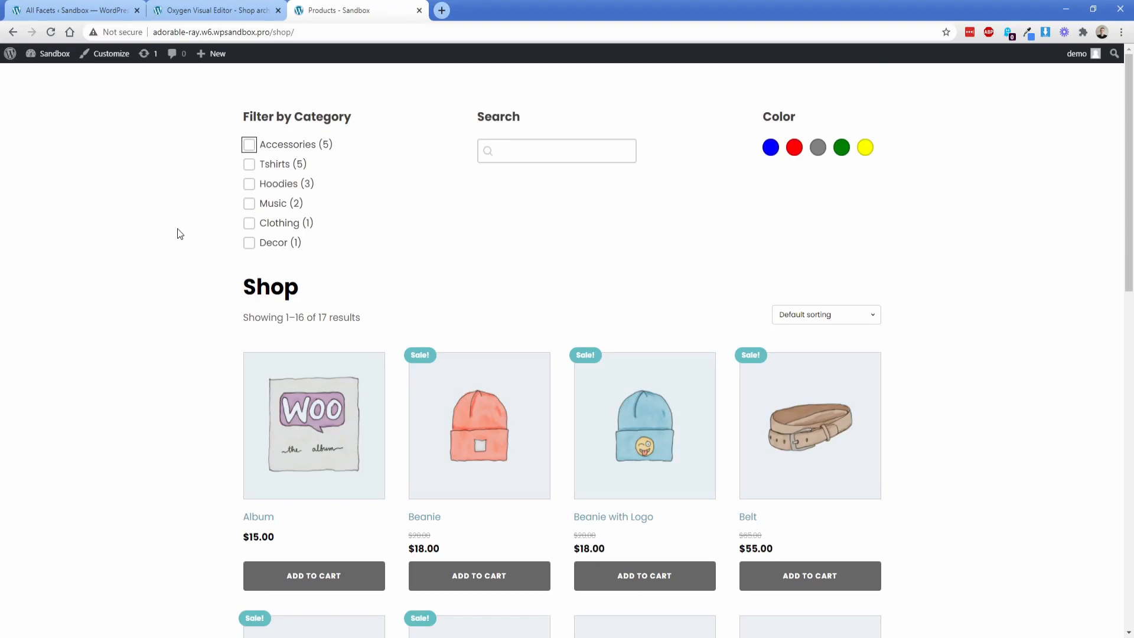
mouse_move(273, 212)
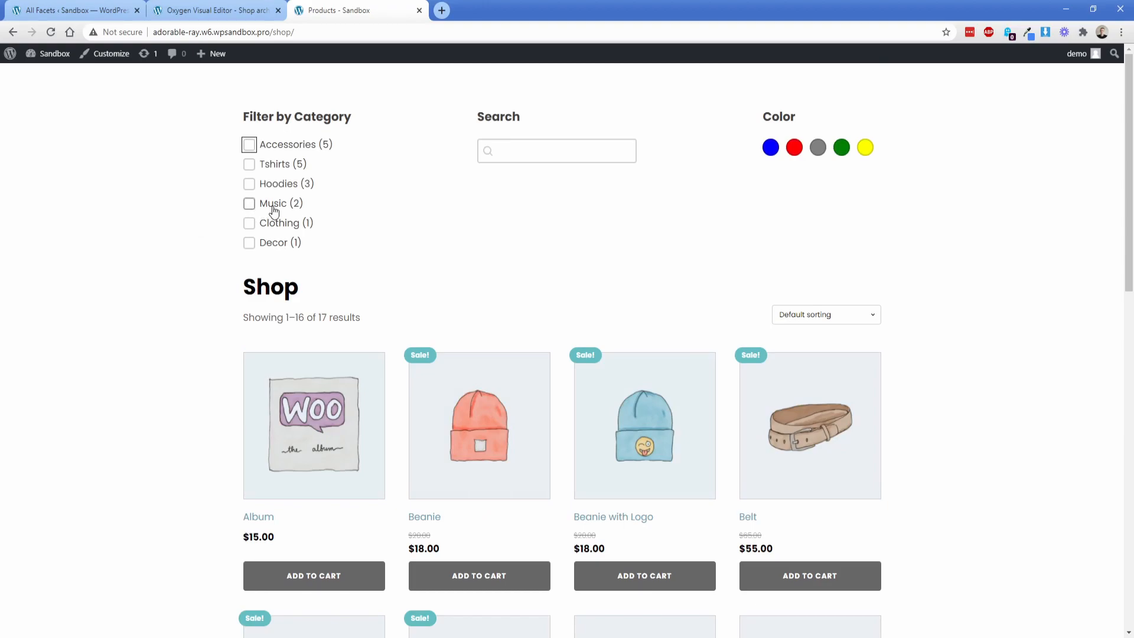
mouse_move(771, 148)
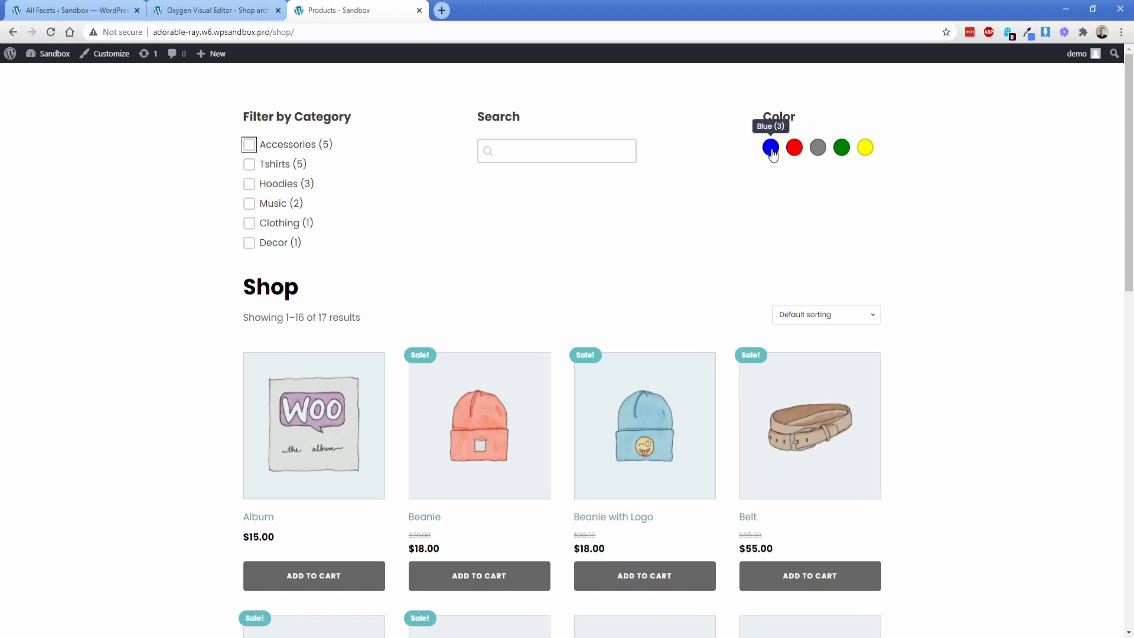
left_click(770, 147)
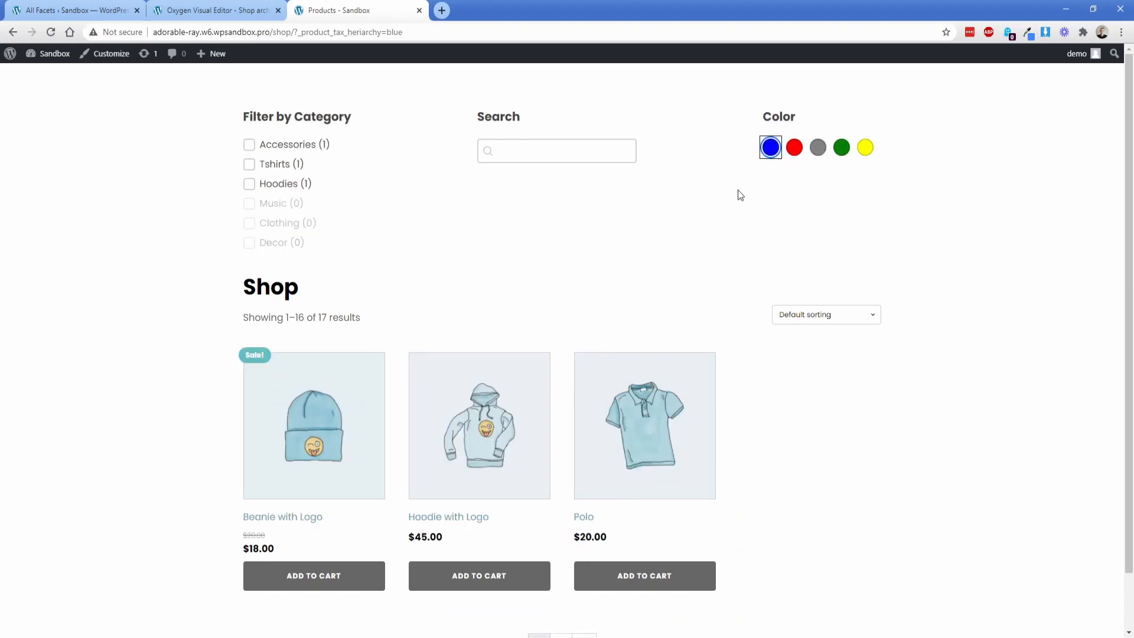
mouse_move(771, 147)
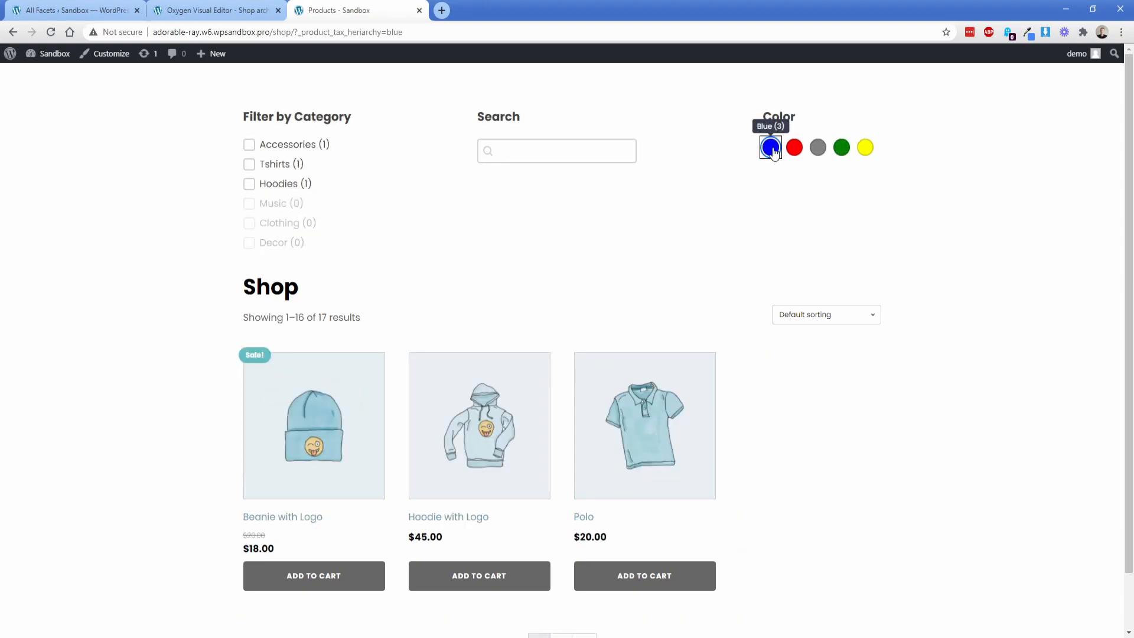
mouse_move(817, 148)
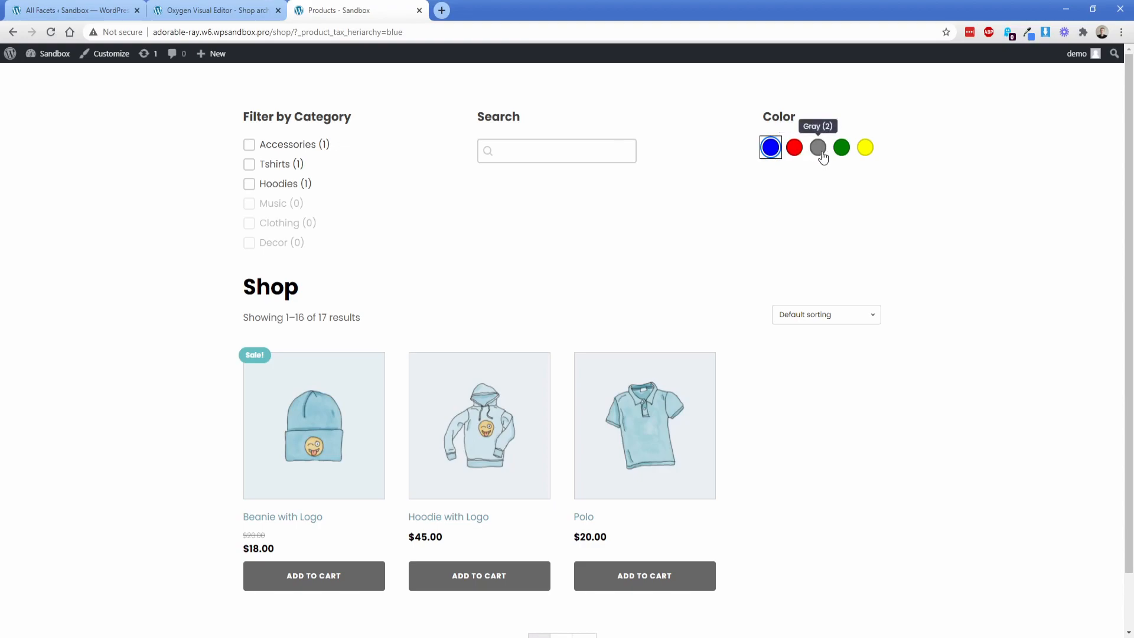
mouse_move(549, 427)
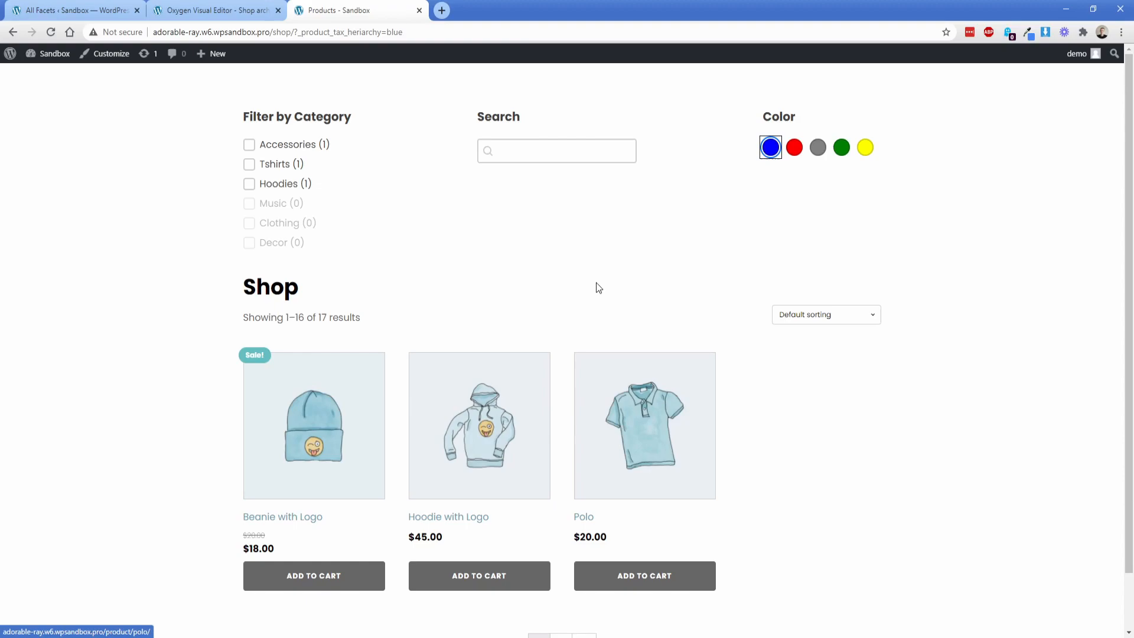
Search the shop for 'hoodie', clear it to restore all products, then return to the Oxygen editor.
left_click(556, 150)
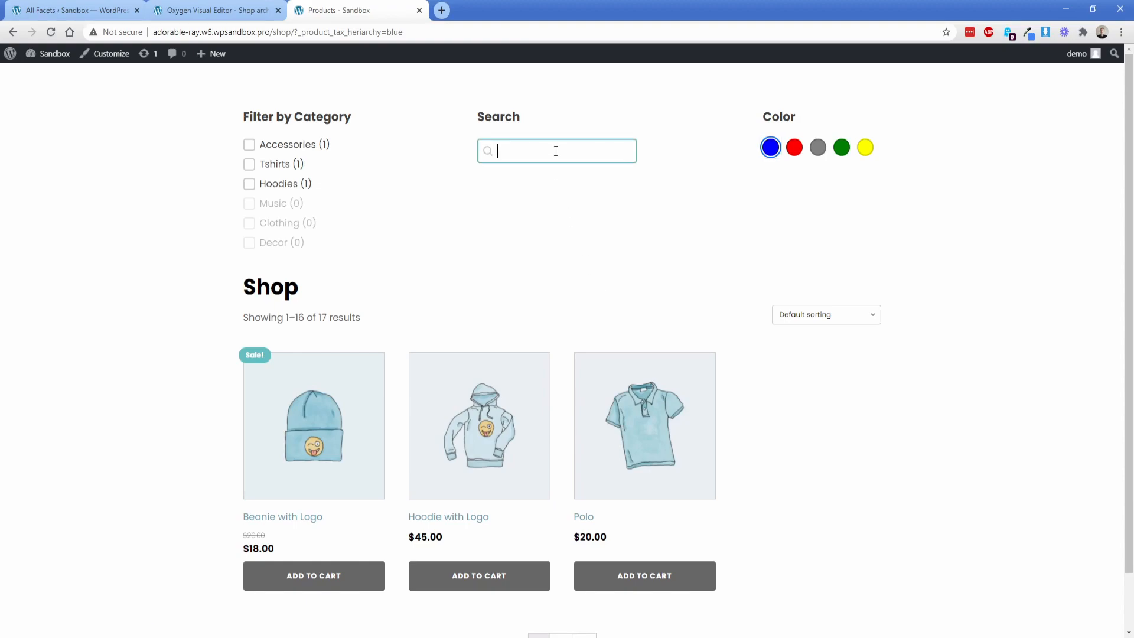
type("hoodie")
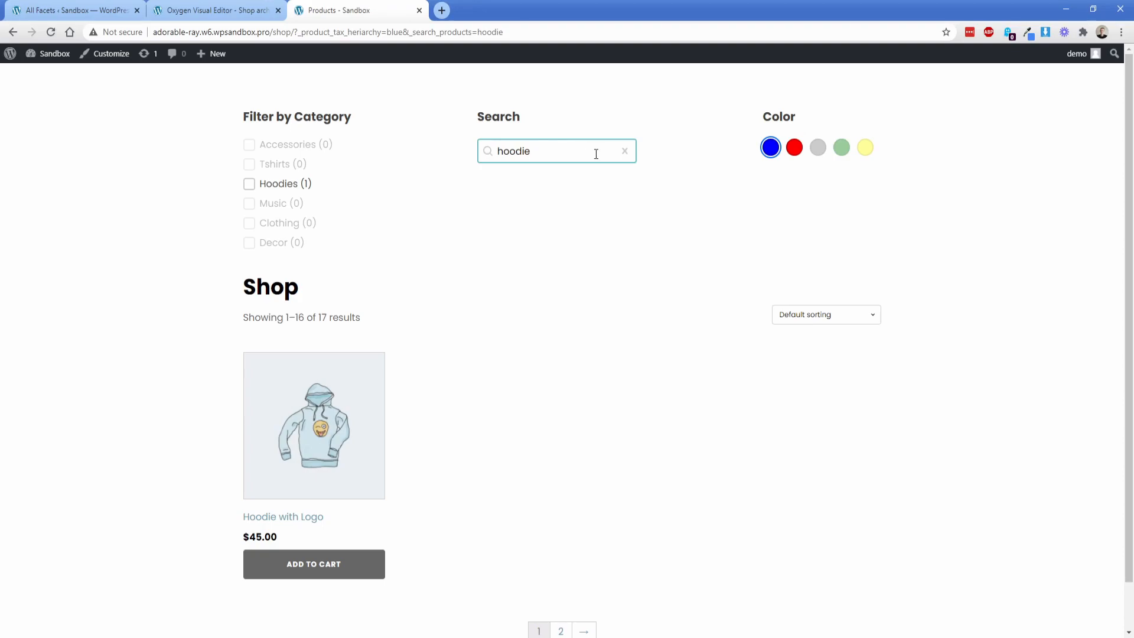
left_click(624, 150)
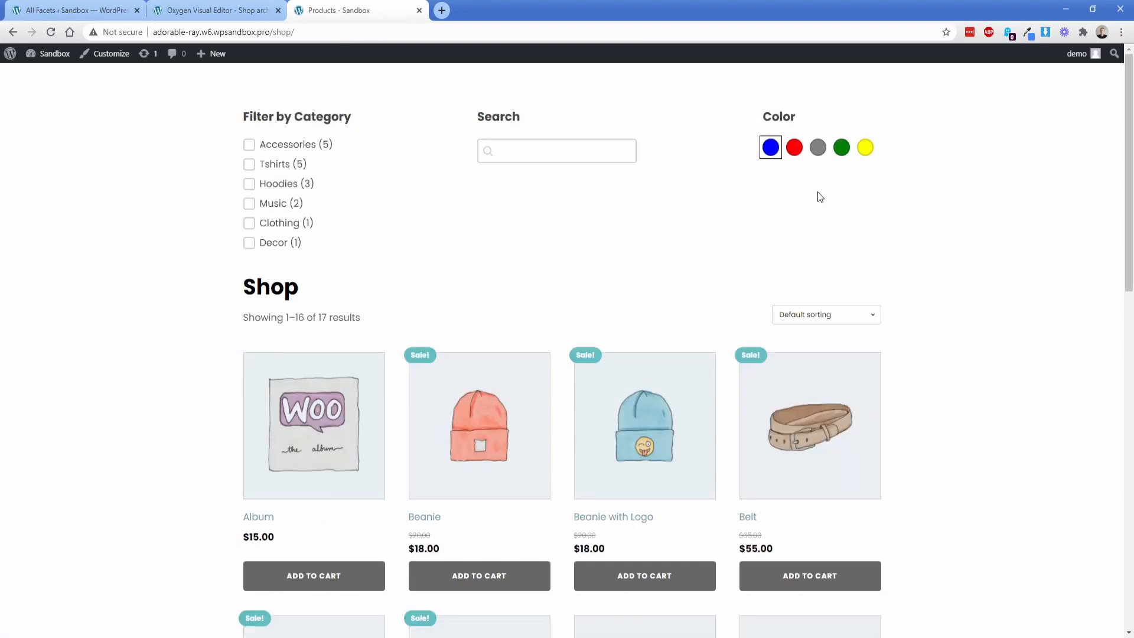
left_click(840, 148)
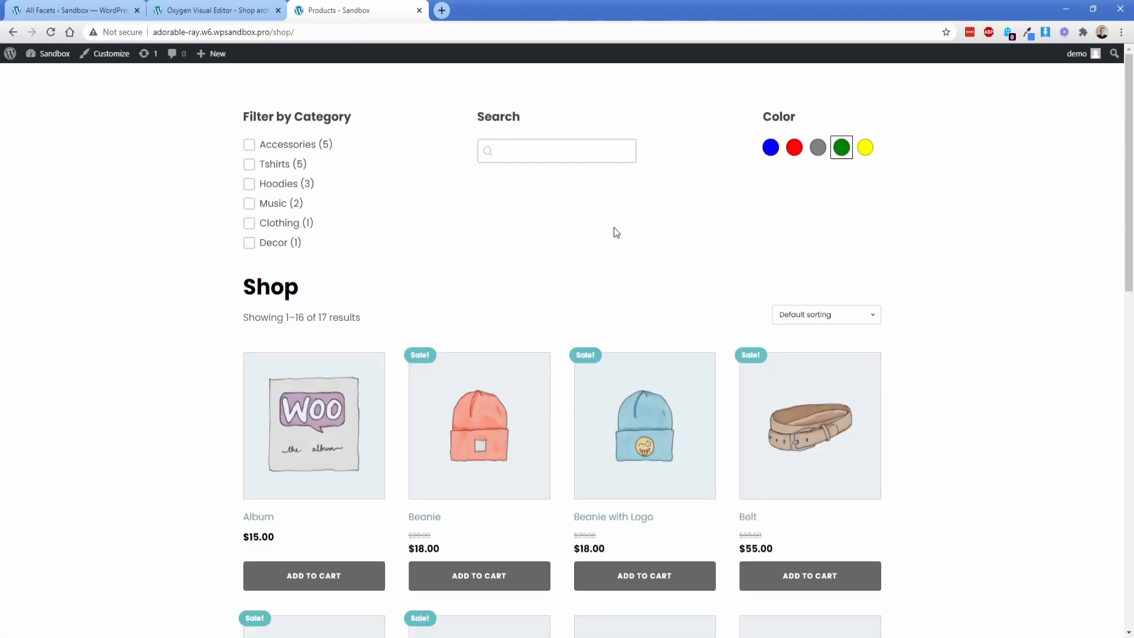
mouse_move(477, 241)
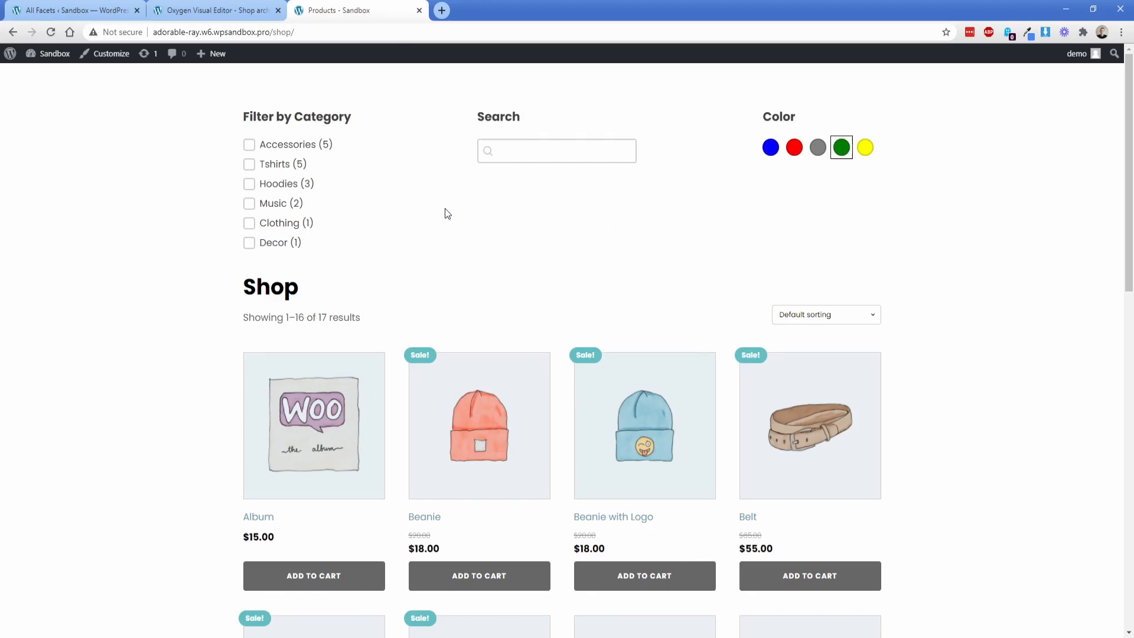
left_click(214, 10)
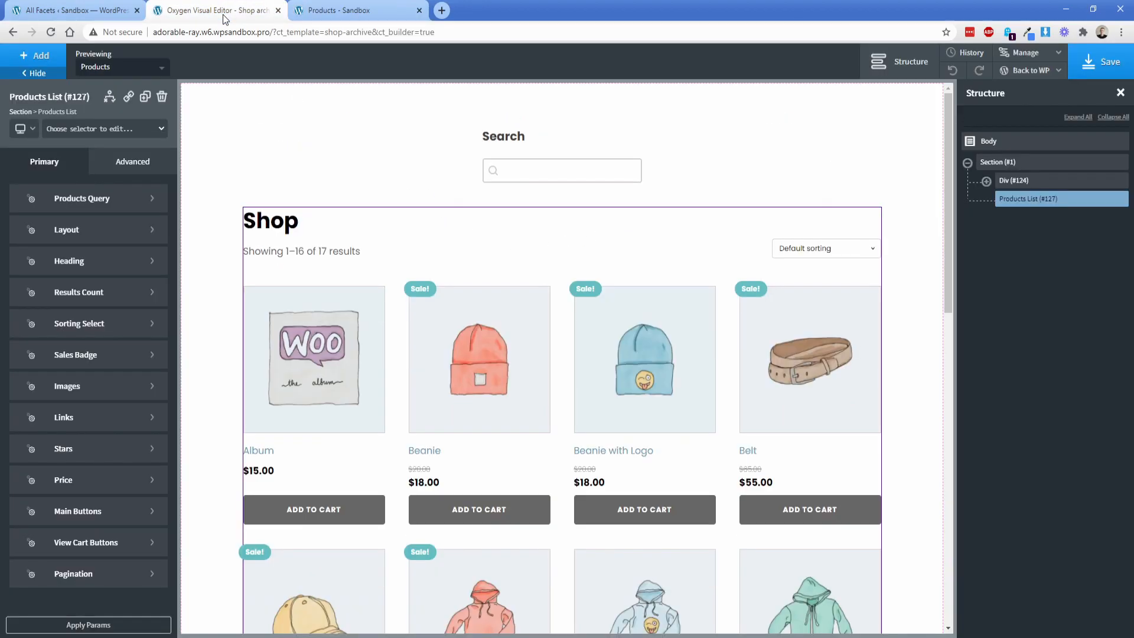
Inspect the search, colour and category facet shortcodes in Div #124 for the wpgb-content grid.
left_click(985, 180)
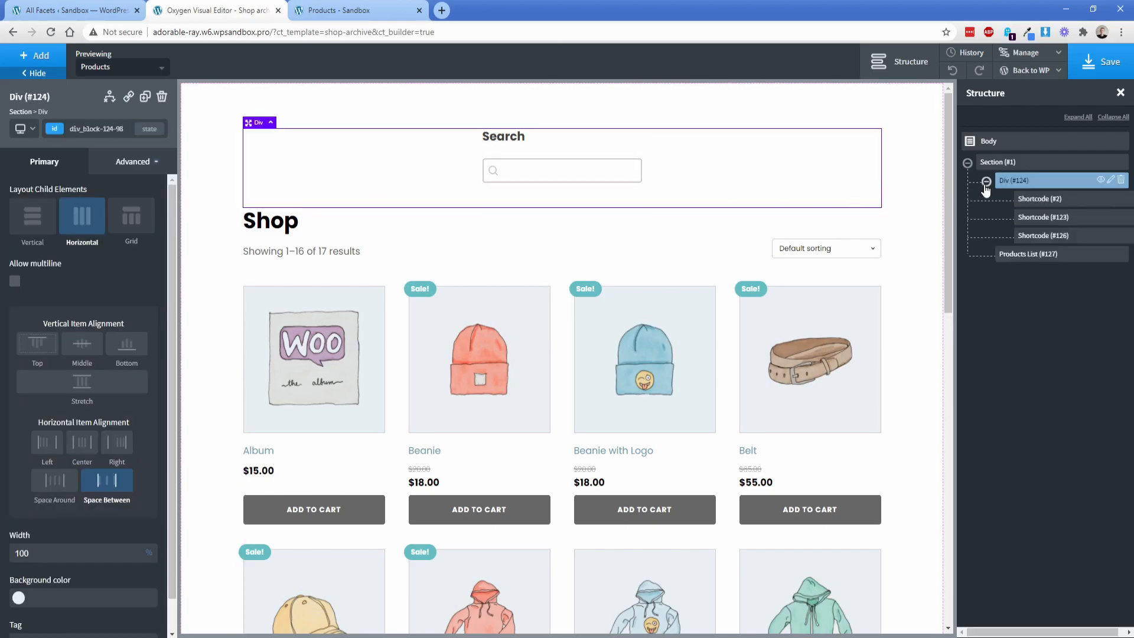
left_click(1043, 218)
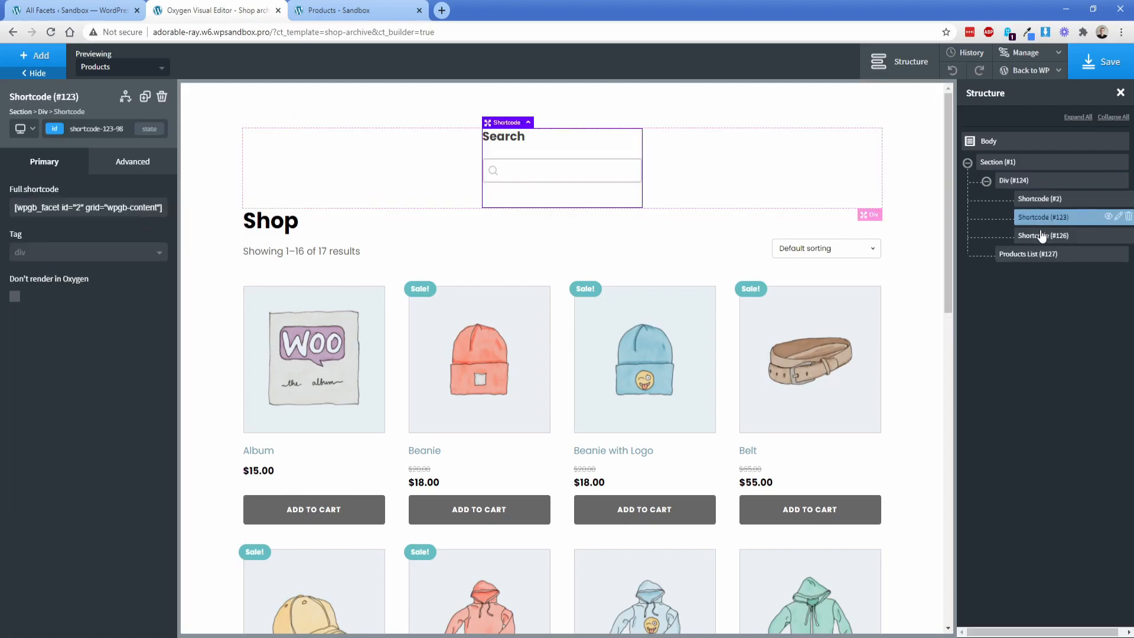
left_click(1043, 235)
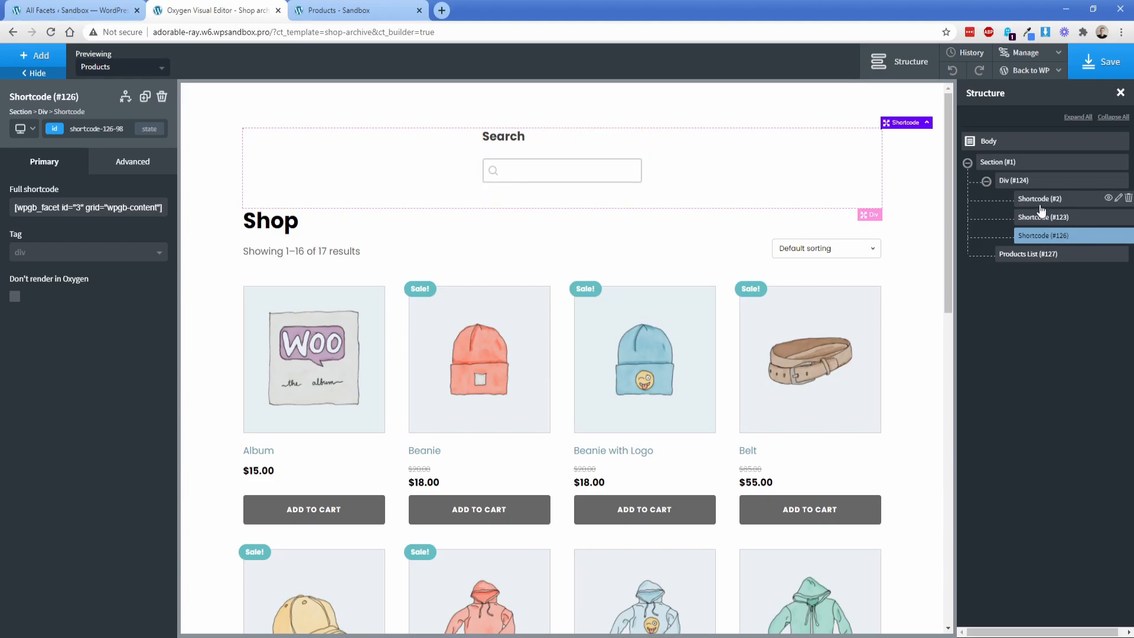
left_click(1040, 199)
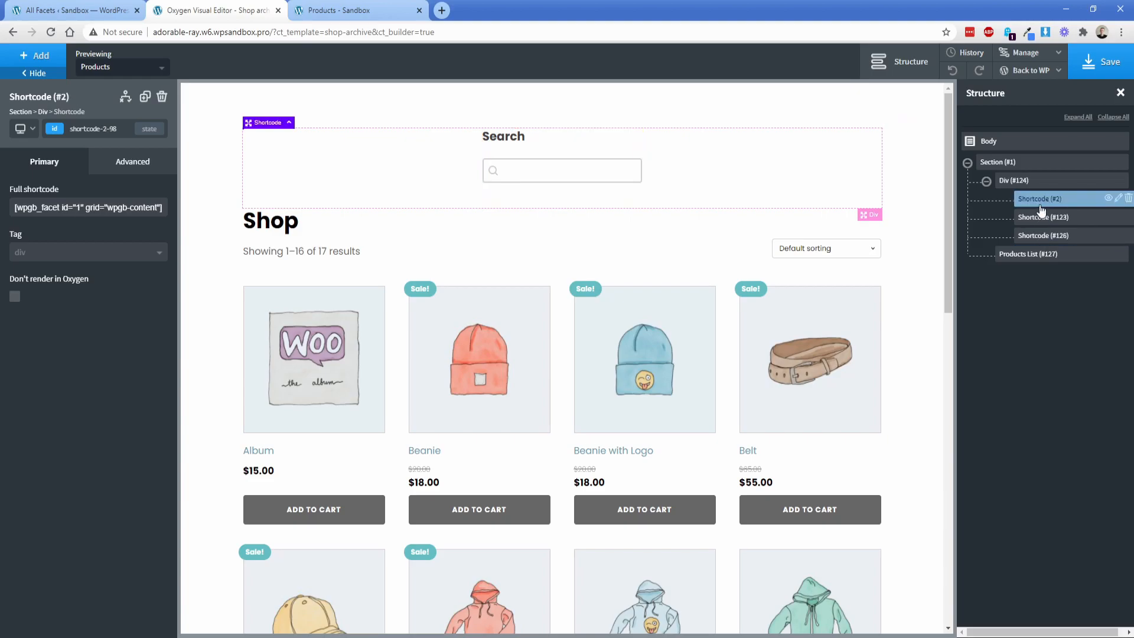
left_click(72, 11)
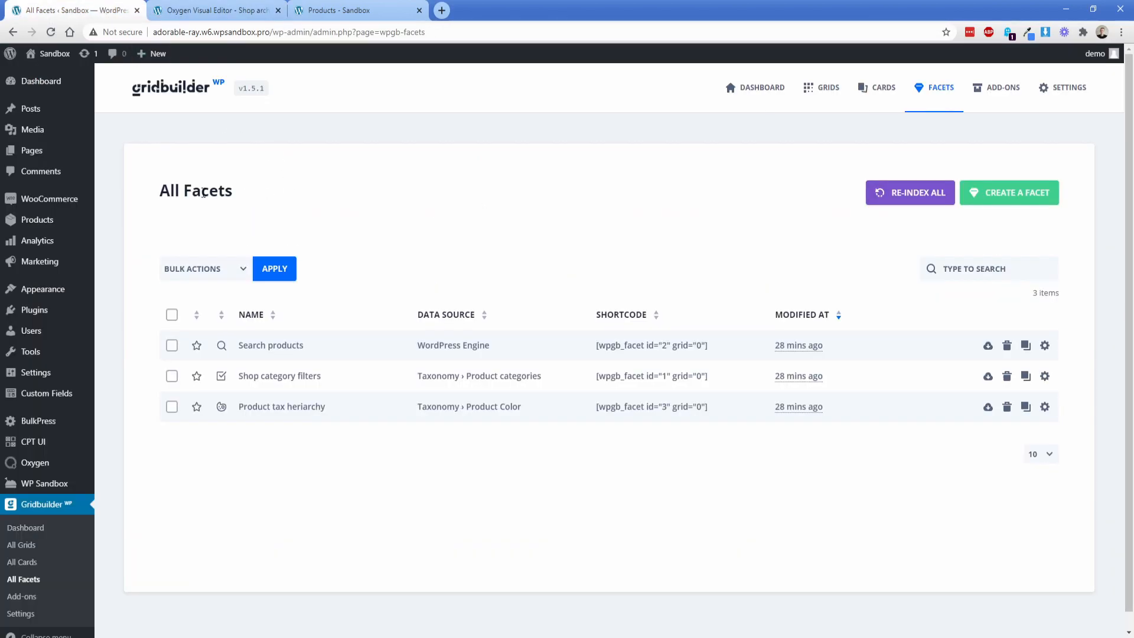
mouse_move(143, 429)
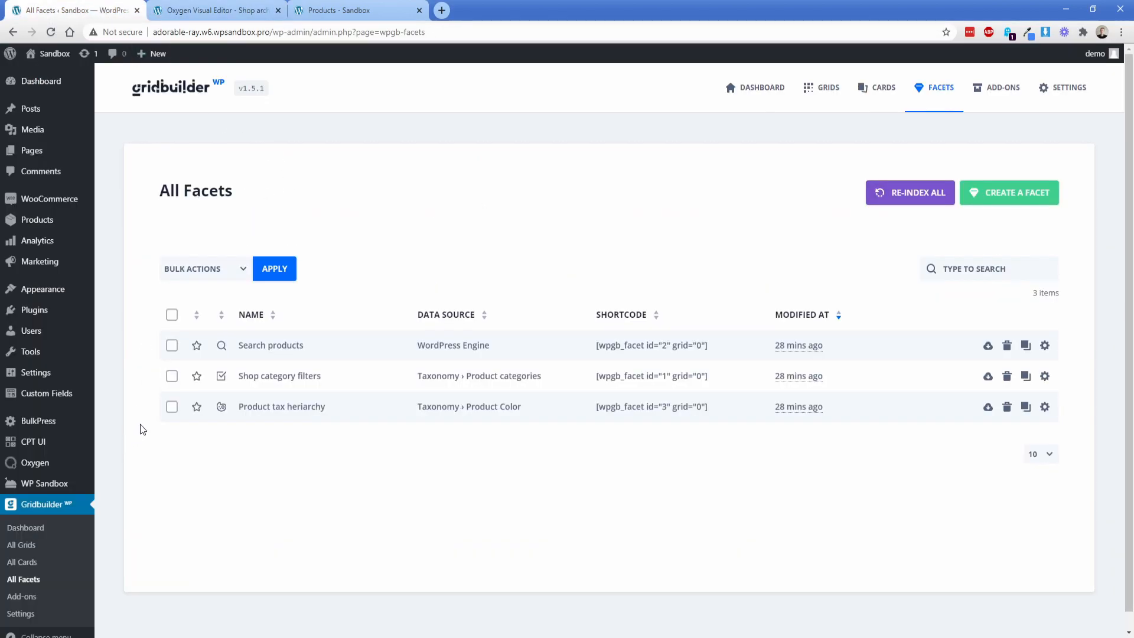
Start a new facet from the All Facets page via Create a Facet.
scroll("down", 3)
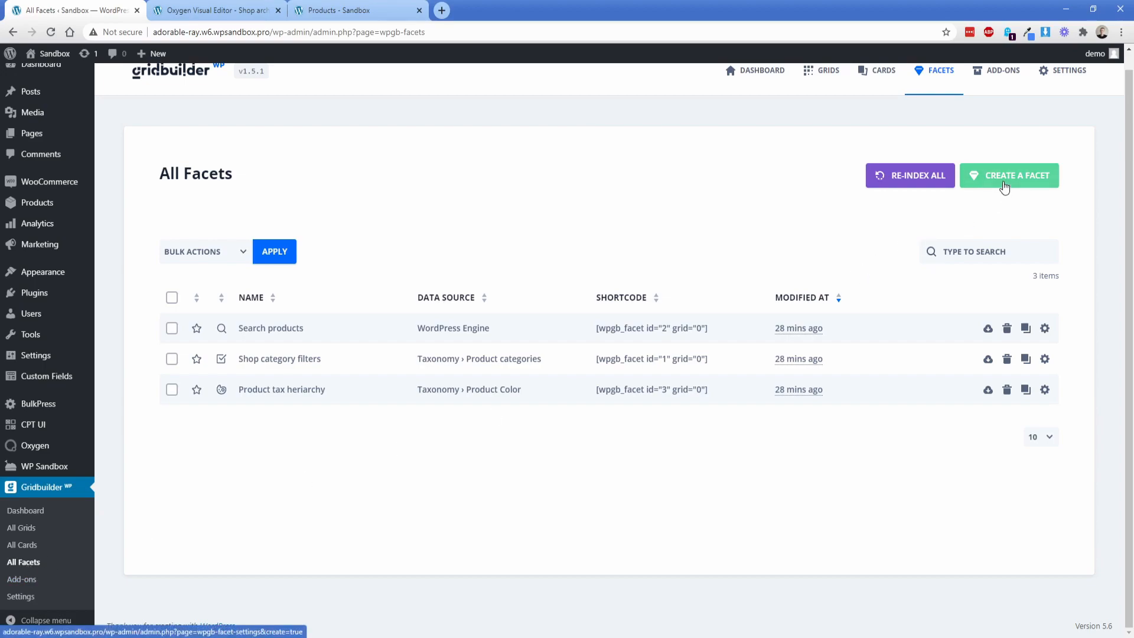
left_click(1008, 175)
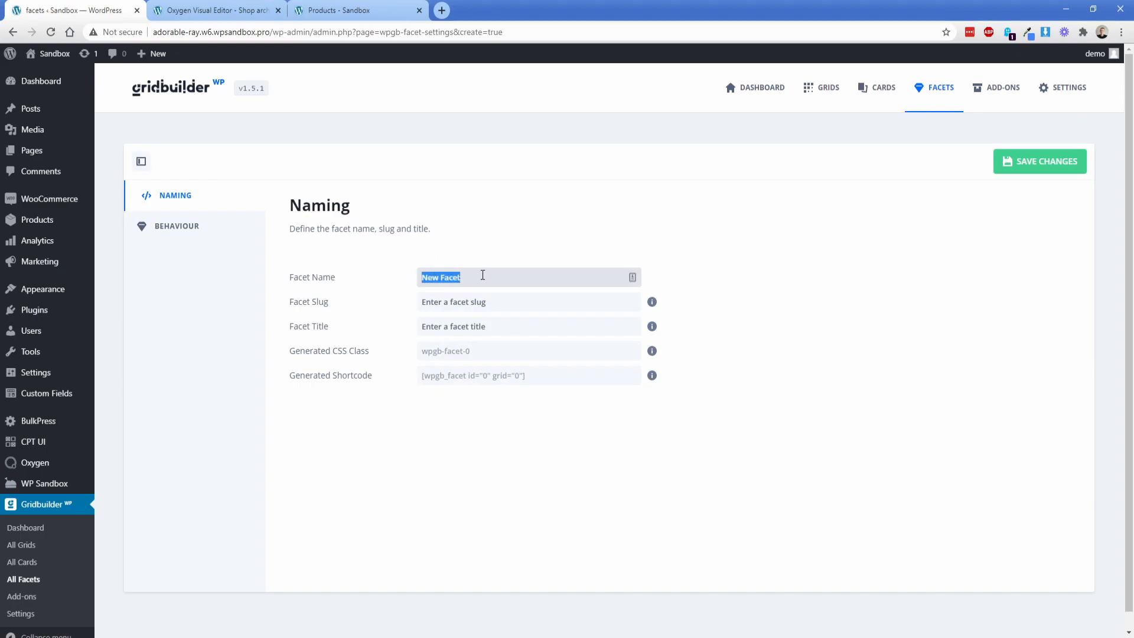
Name the facet Test, give it the title asd, and save it.
type("Test")
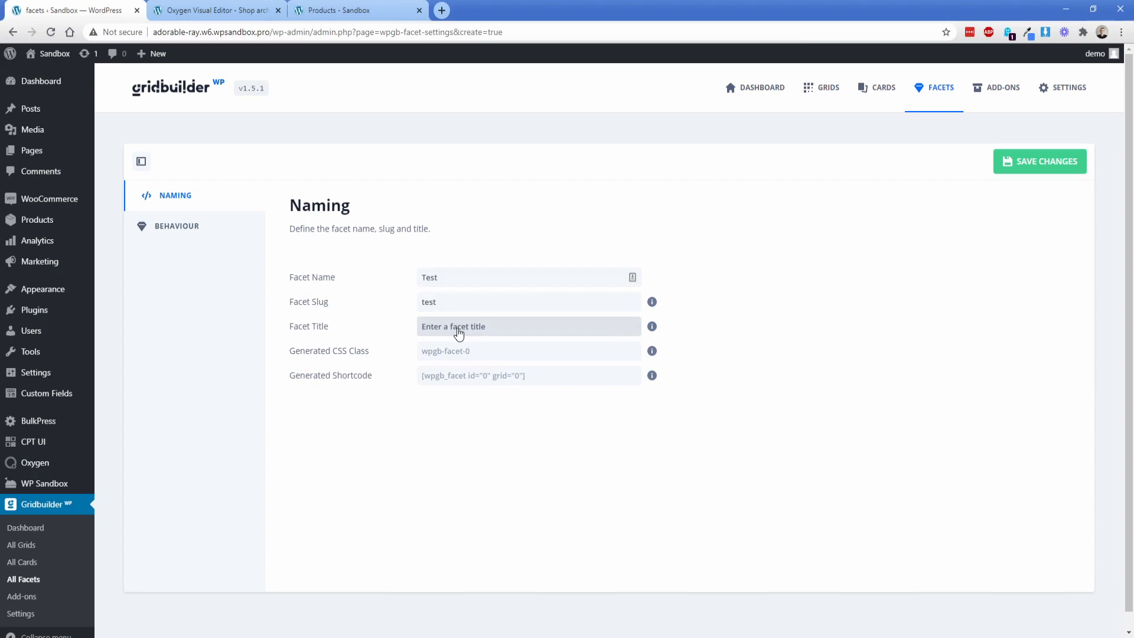
type("asd")
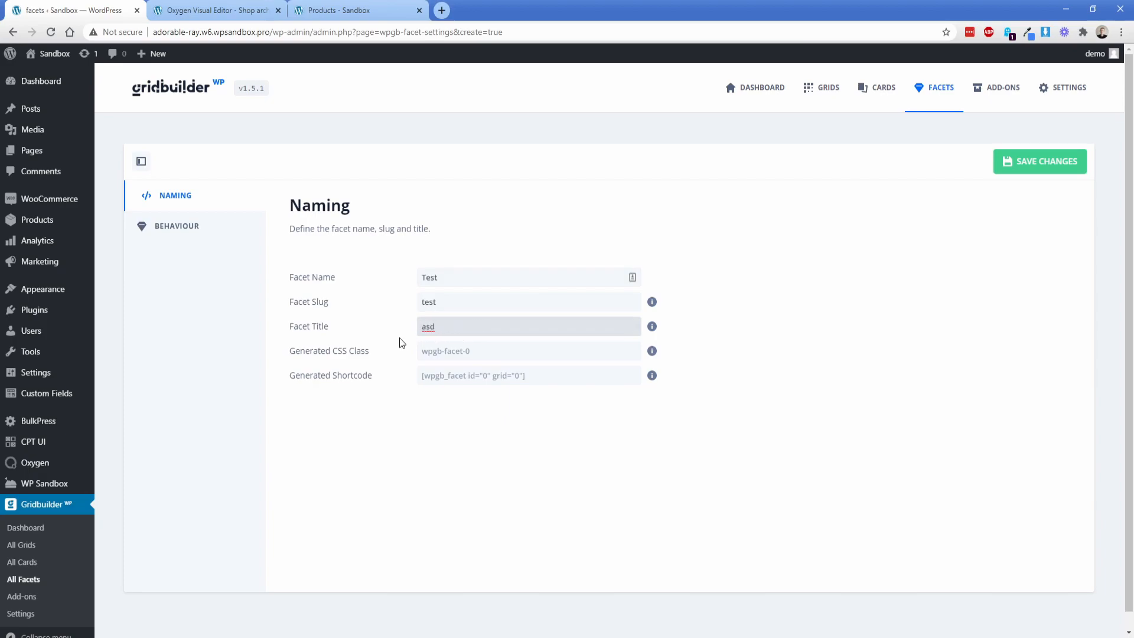
left_click(1040, 162)
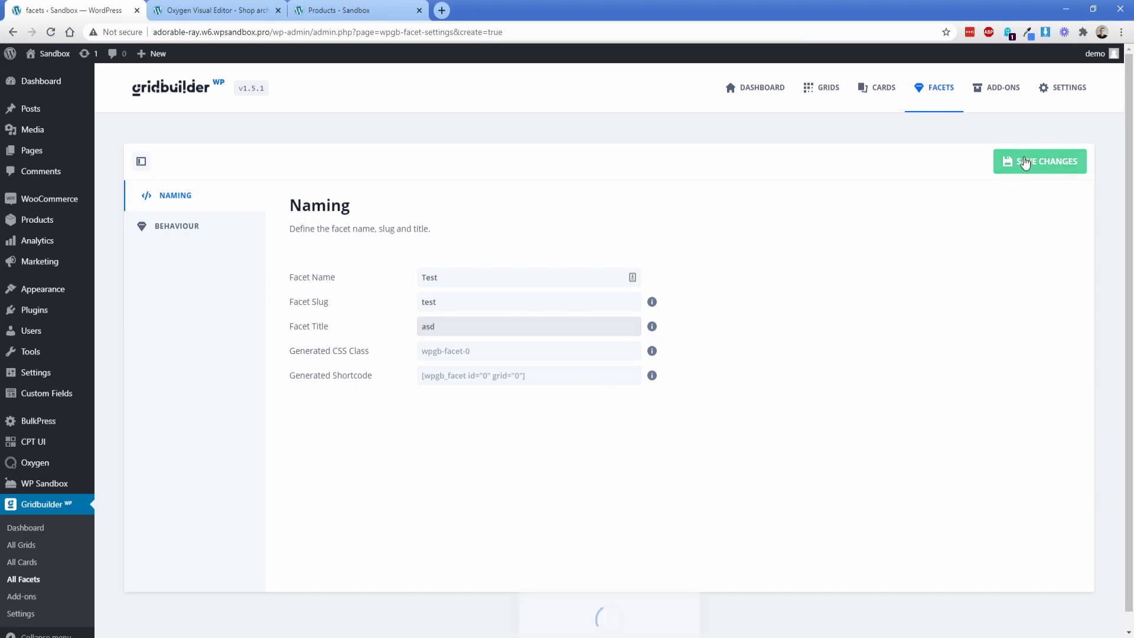
Grab the generated id 4 facet shortcode, check the shop tab, and return to the facet settings.
left_click(1040, 162)
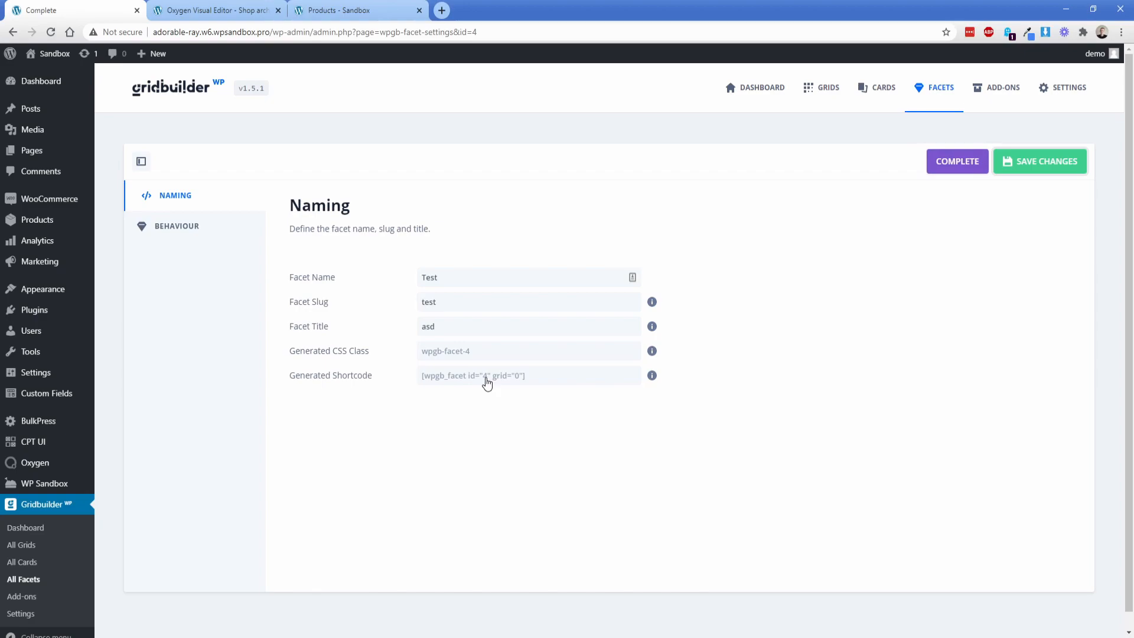
left_click(957, 160)
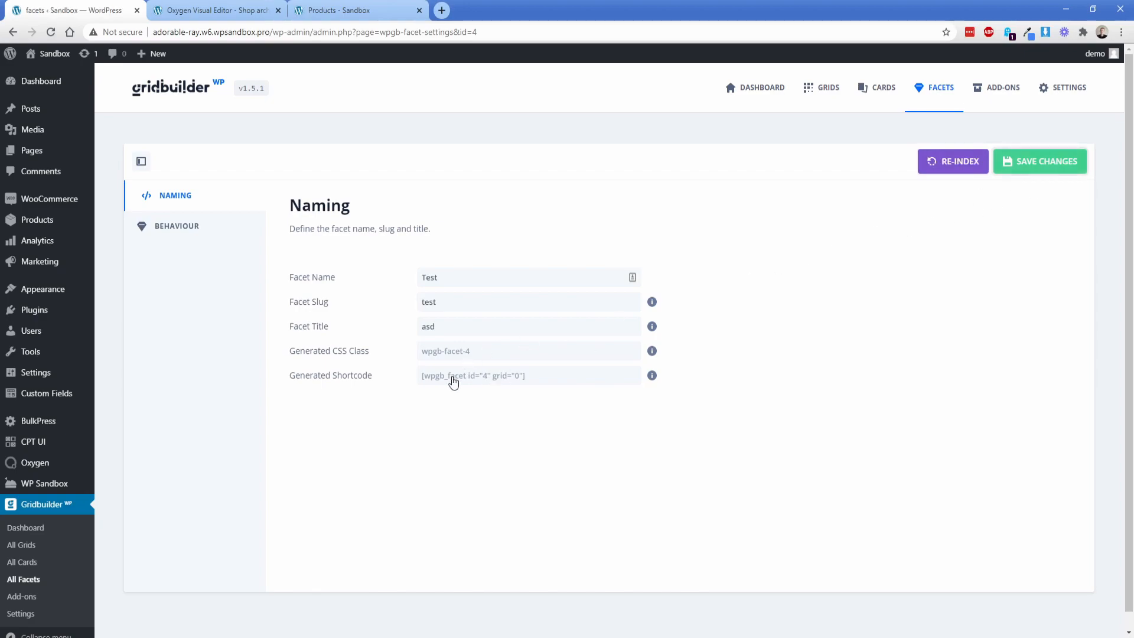
mouse_move(485, 385)
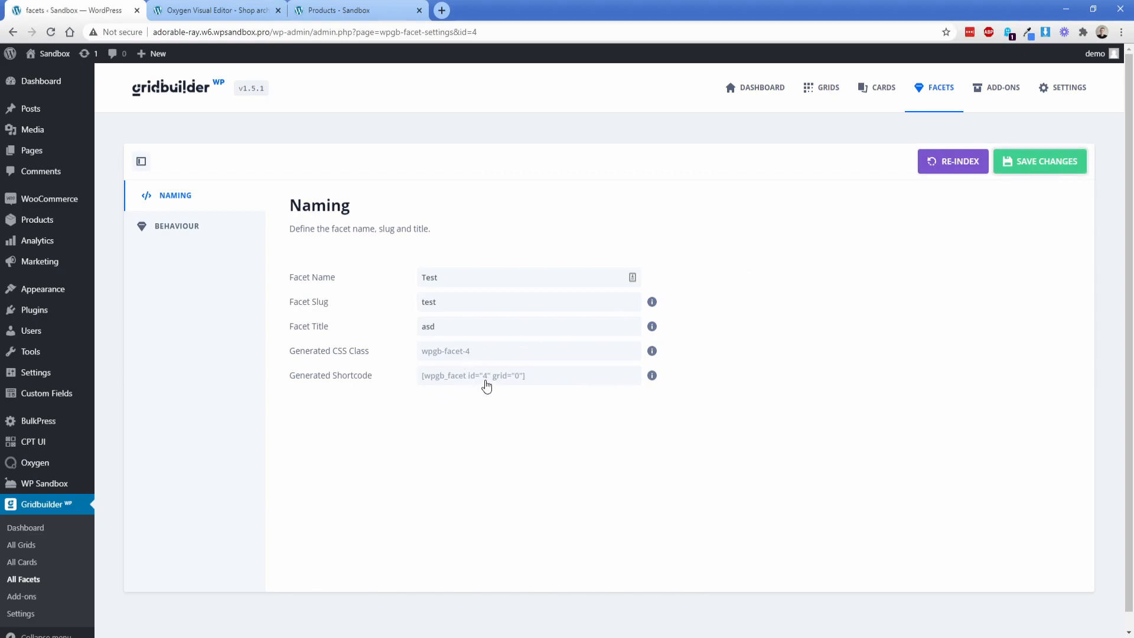
left_click(340, 10)
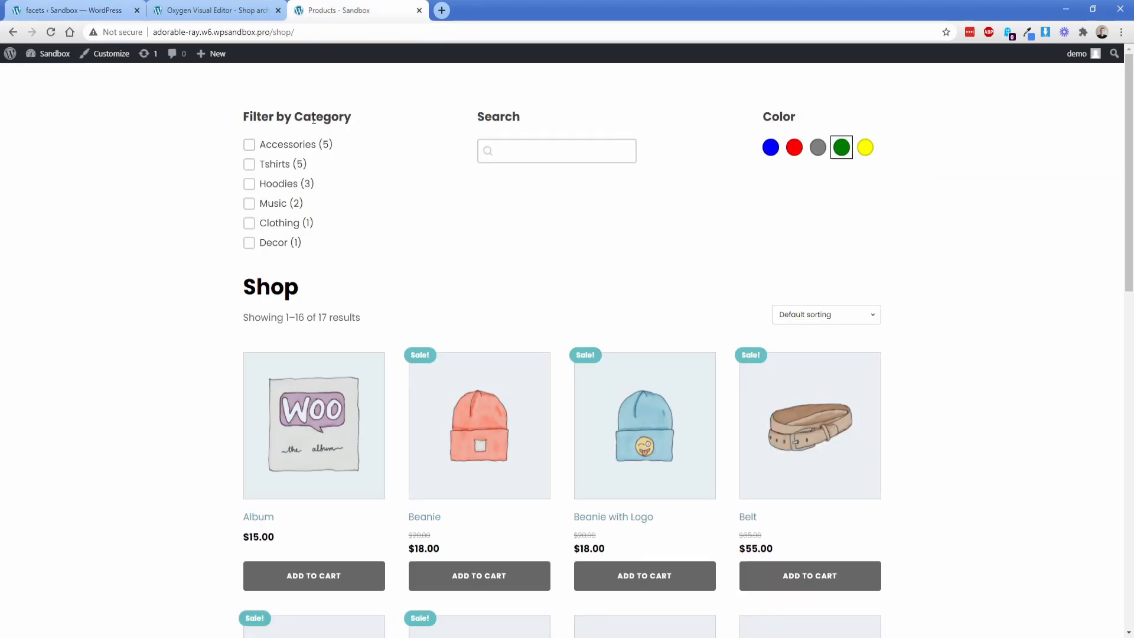
mouse_move(423, 266)
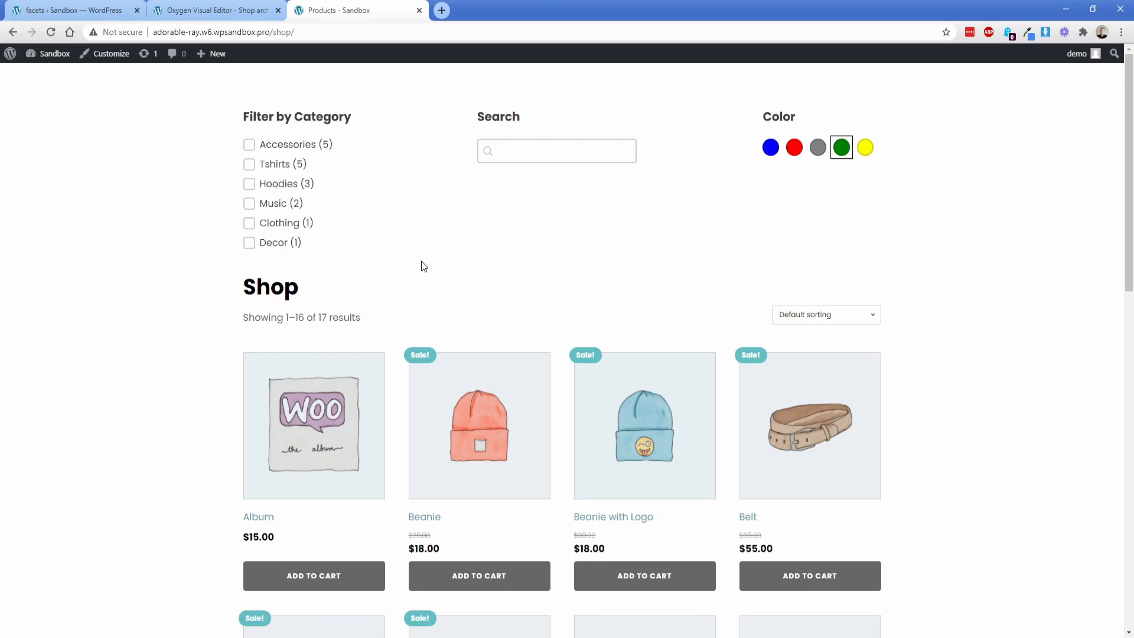
left_click(72, 11)
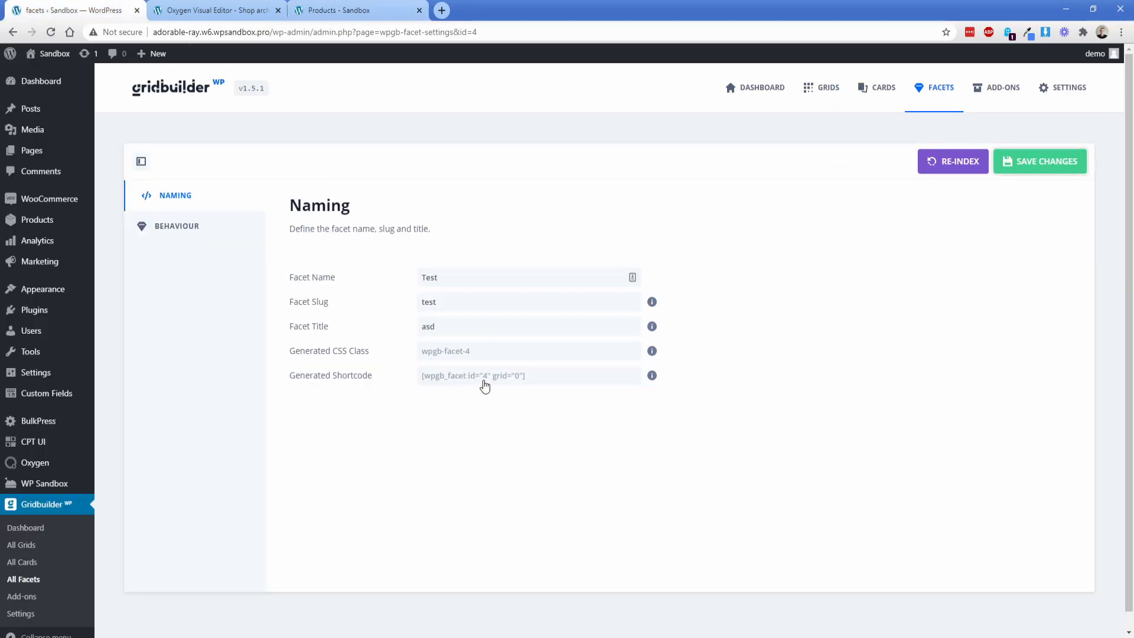
left_click(214, 11)
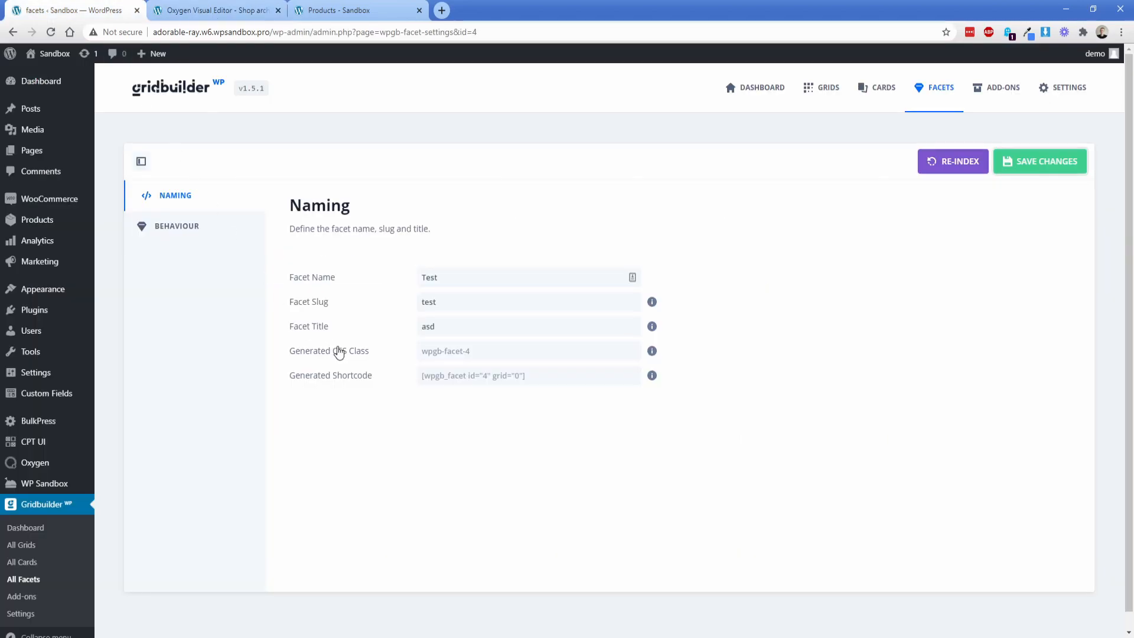
In Behaviour, try the search-field type with the WordPress engine, then revert to checkboxes.
left_click(176, 225)
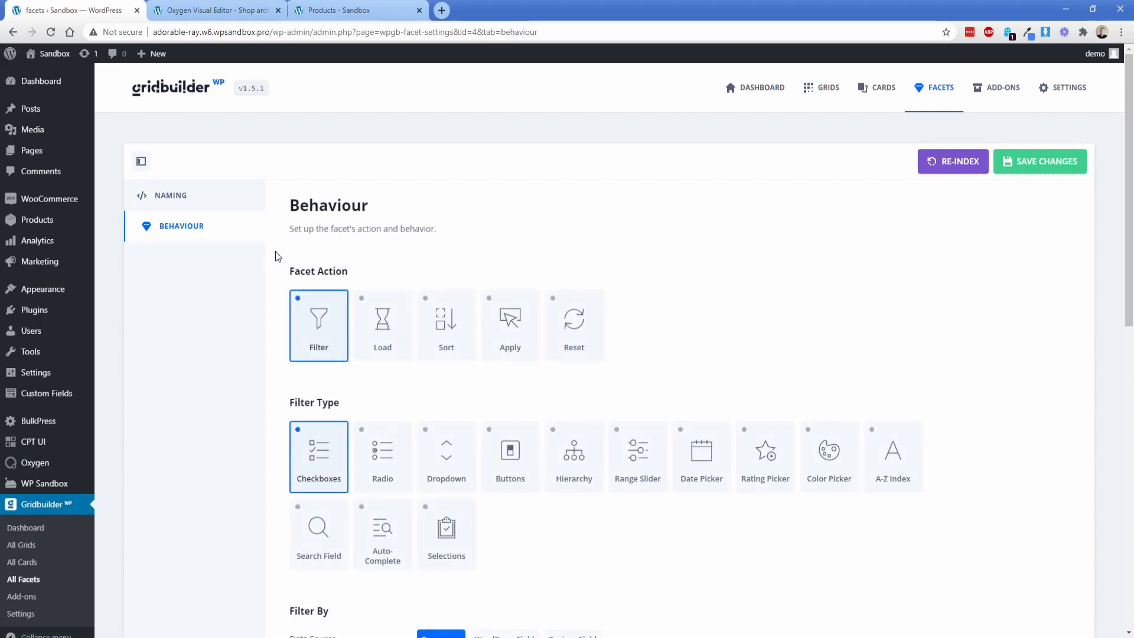
scroll("down", 3)
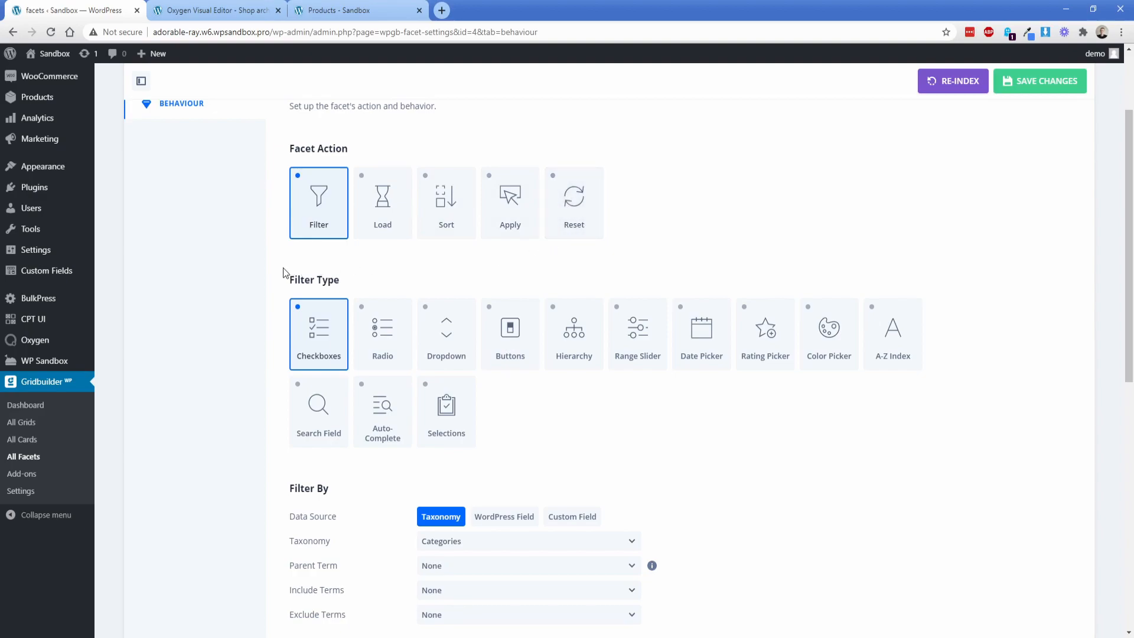
scroll("down", 3)
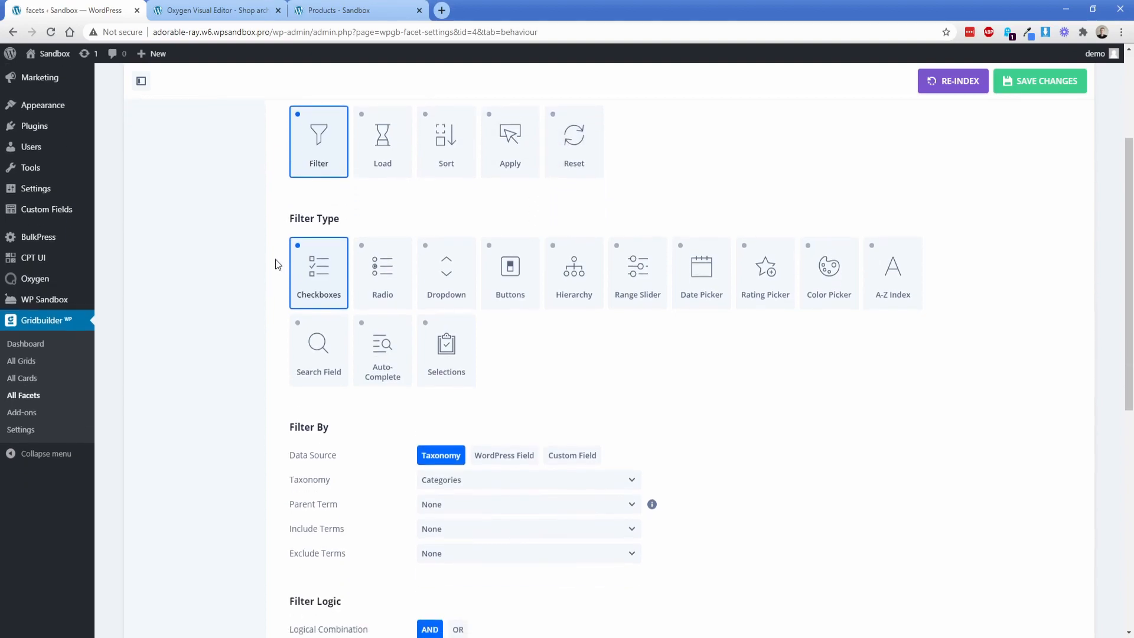
mouse_move(383, 273)
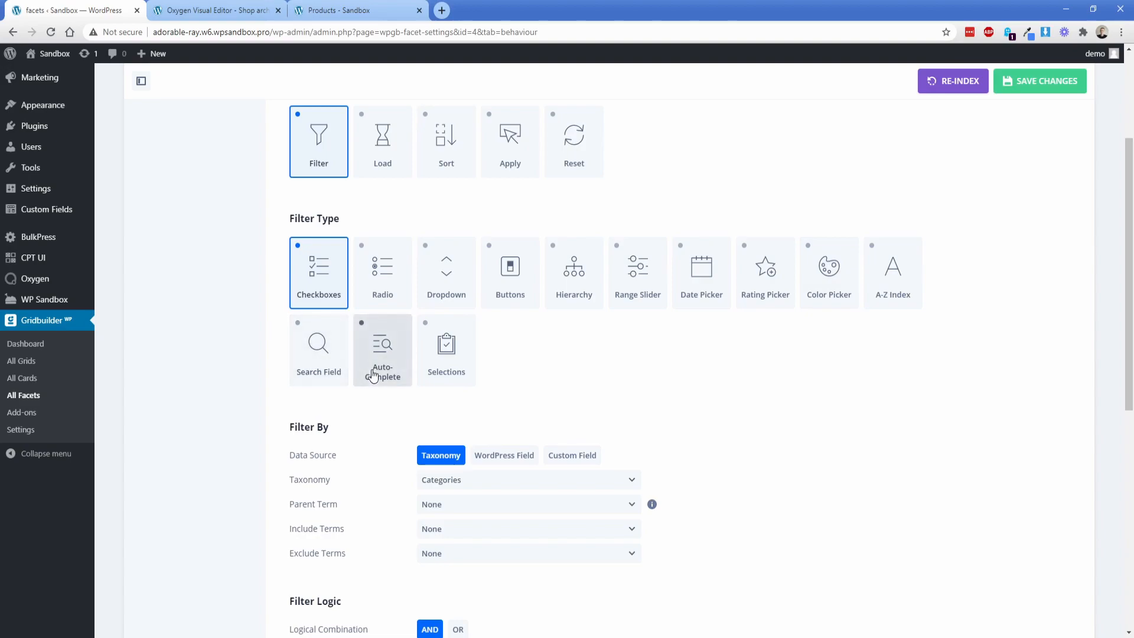
left_click(318, 348)
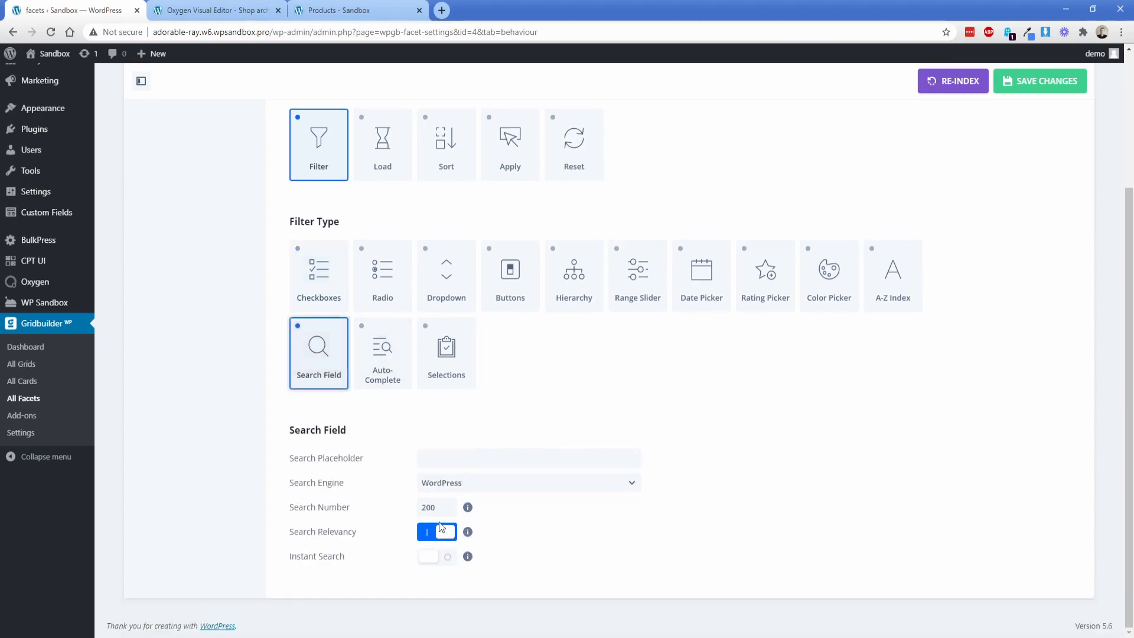
left_click(528, 482)
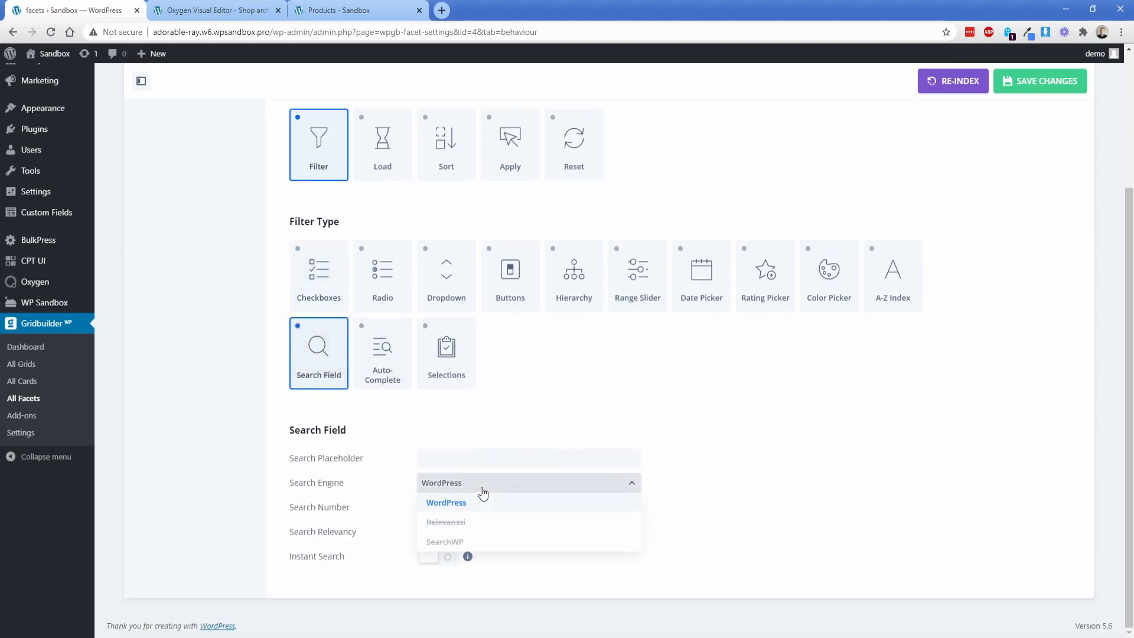
left_click(447, 502)
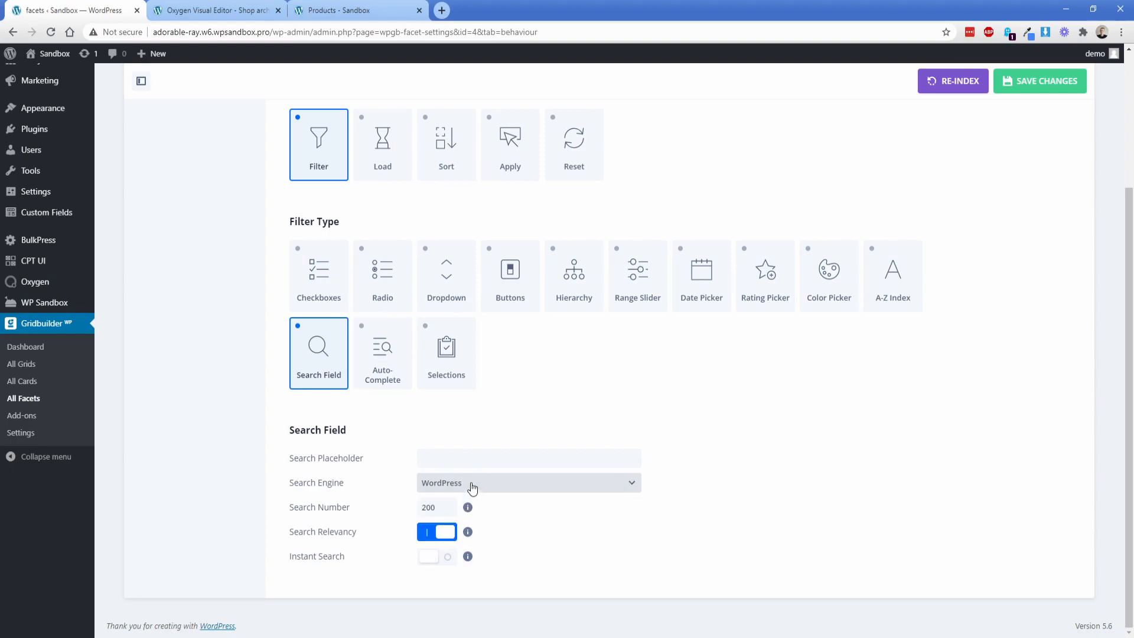
left_click(318, 152)
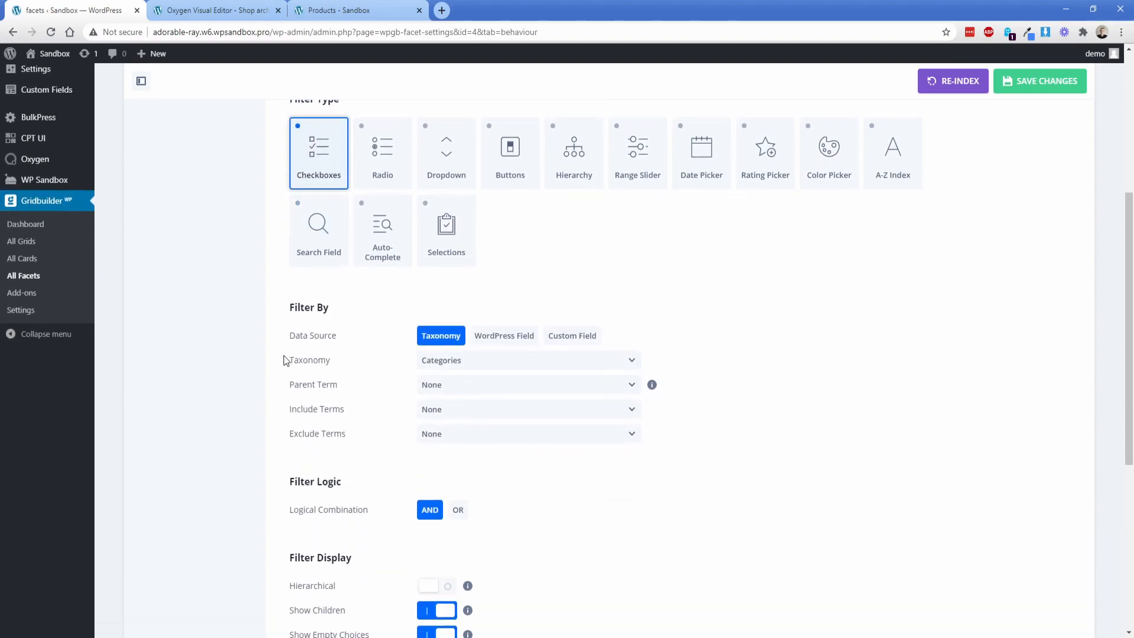
Set Filter By from taxonomy to a Custom Field with Post Field type.
scroll("down", 3)
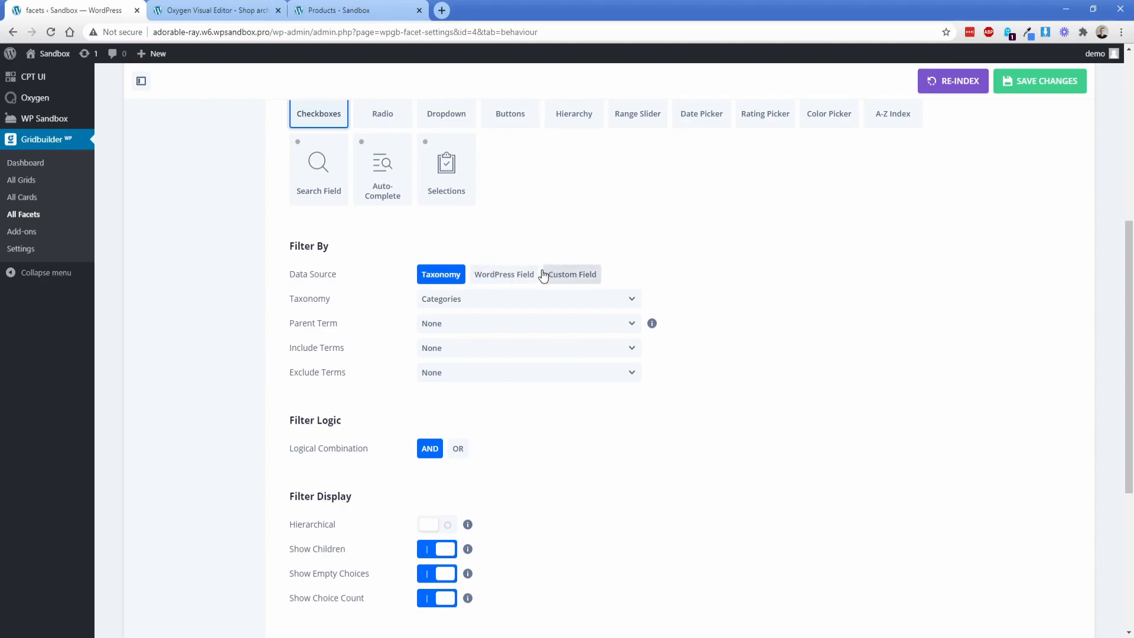
left_click(505, 274)
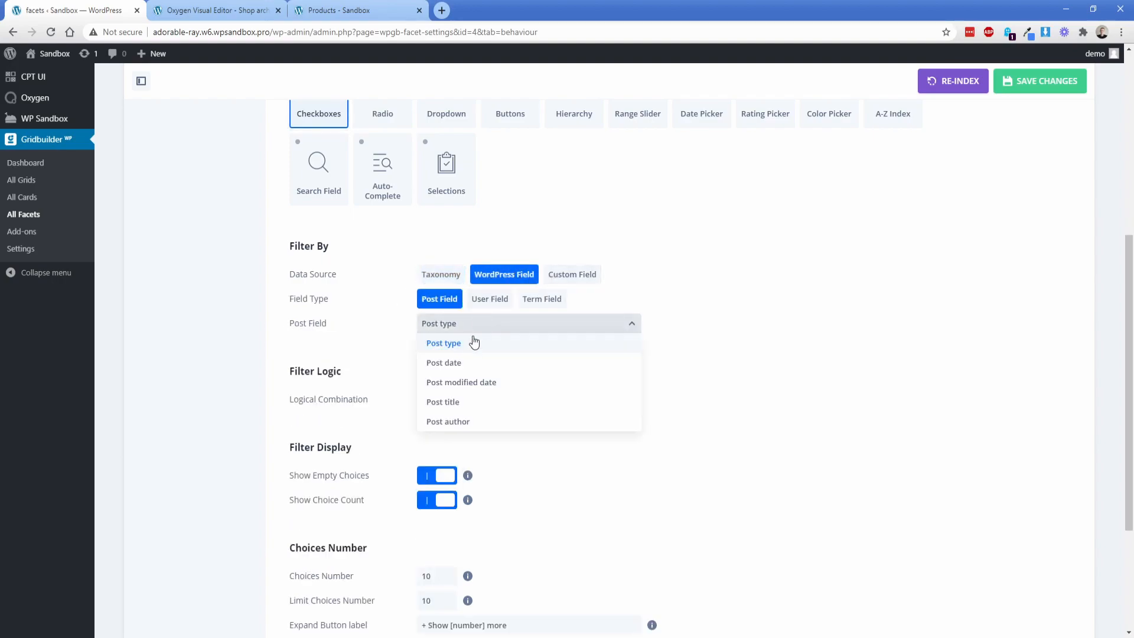
mouse_move(466, 381)
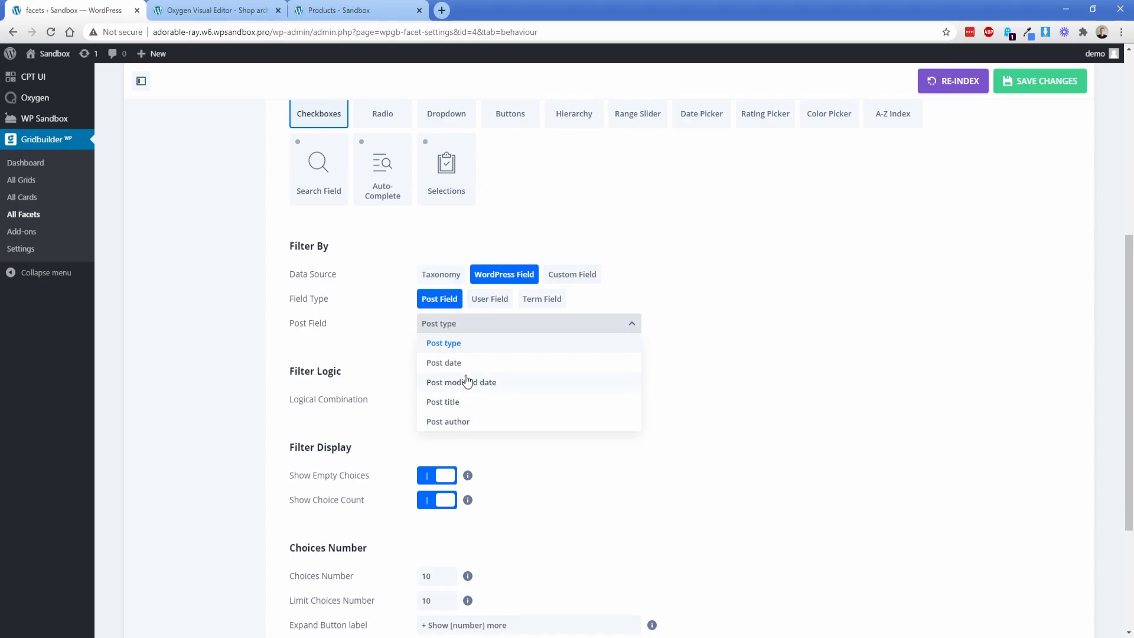
left_click(571, 272)
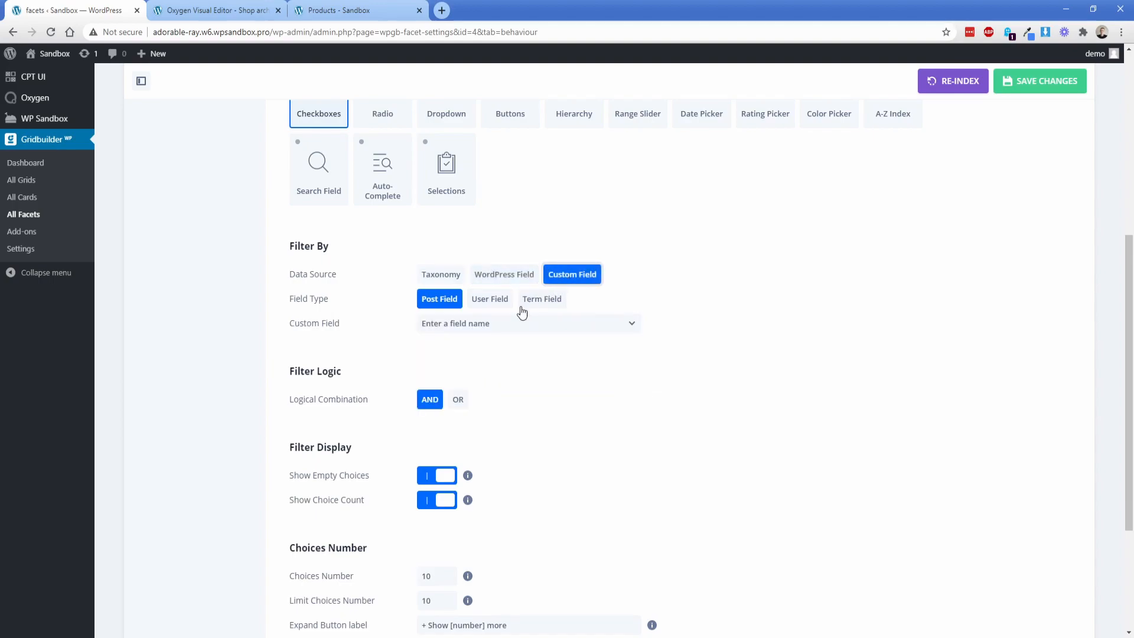
left_click(528, 324)
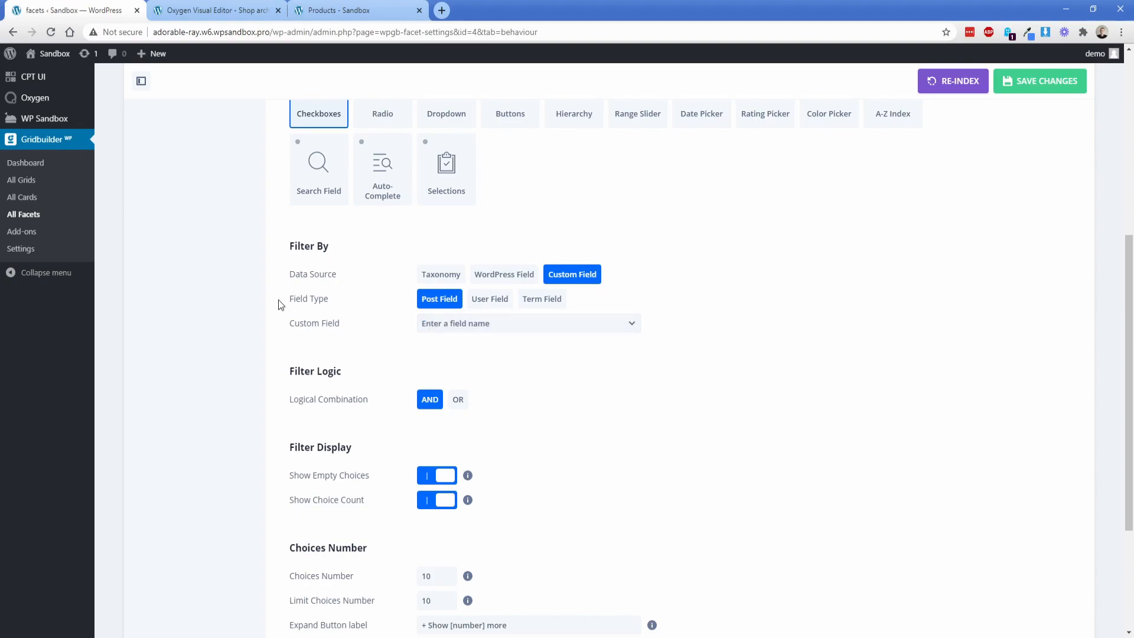
scroll("down", 3)
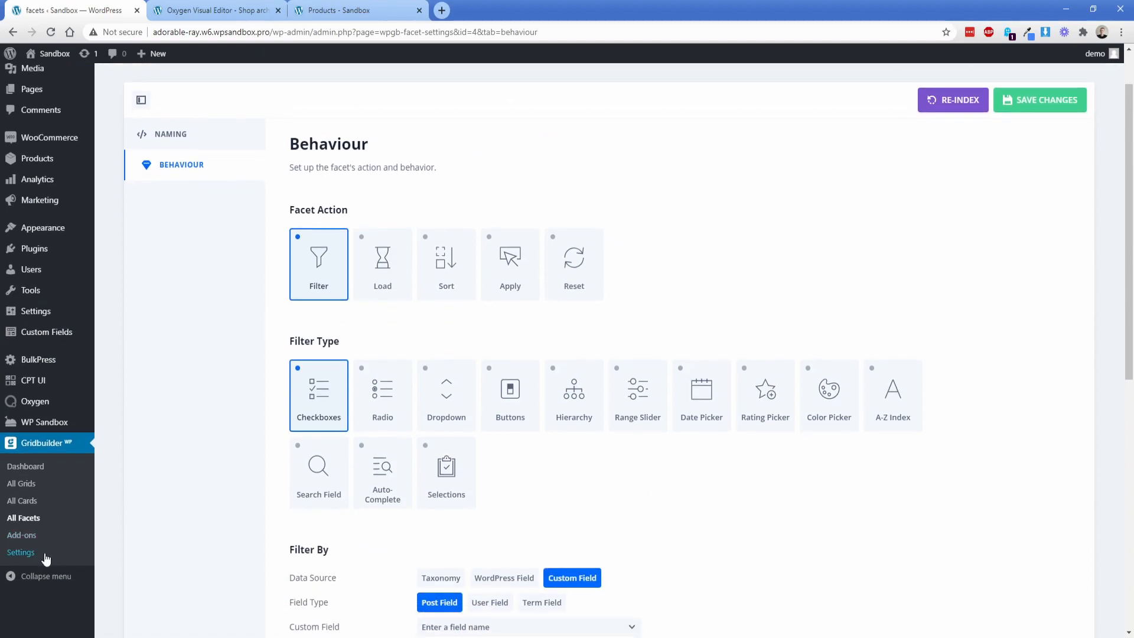
Check Filter Custom Content in Gridbuilder Settings, then show the Color Schemes palettes.
left_click(20, 552)
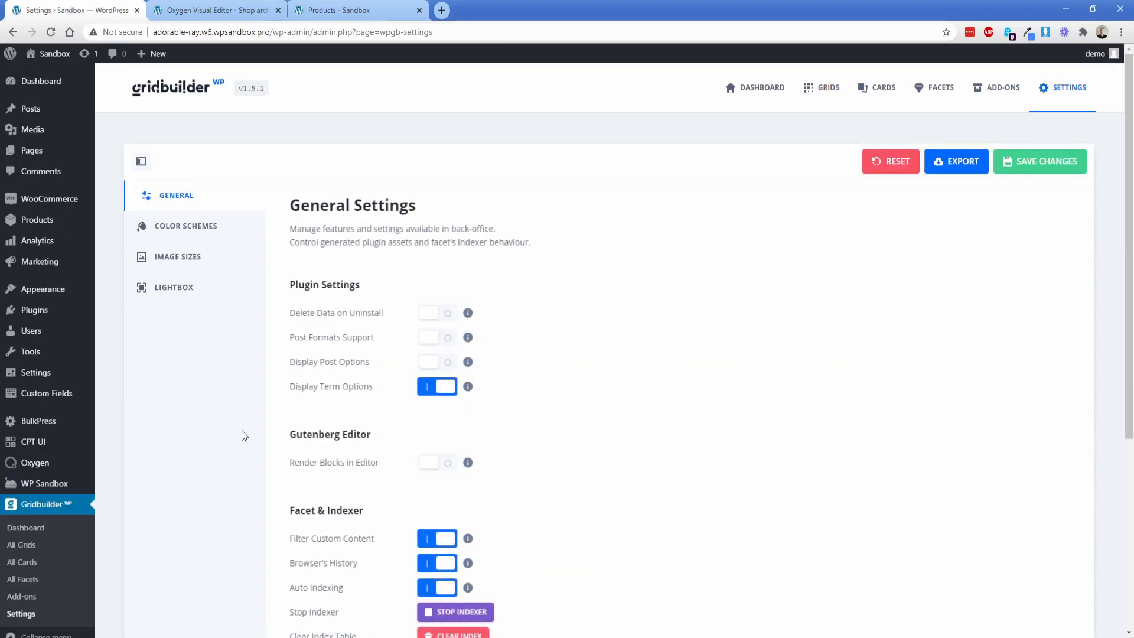
scroll("down", 3)
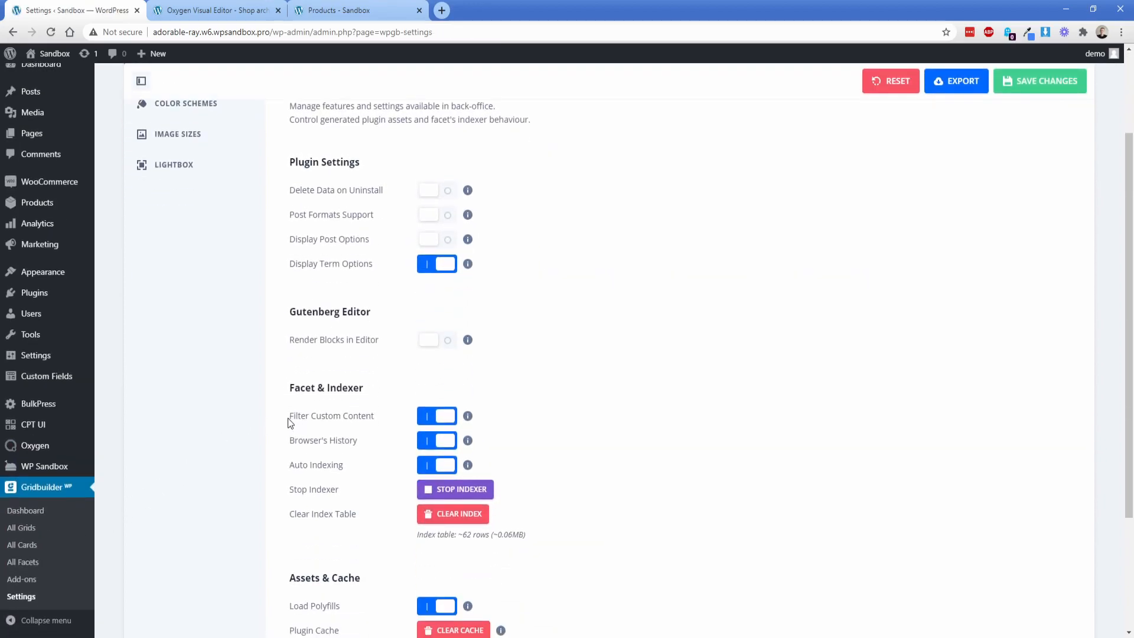
double_click(331, 415)
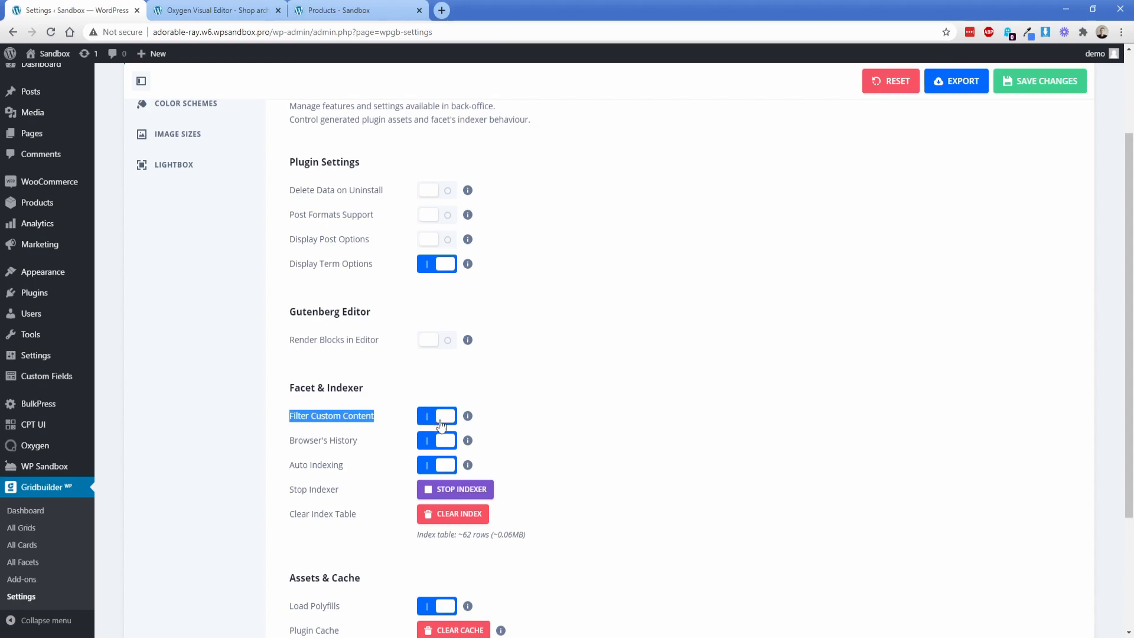
left_click(1040, 80)
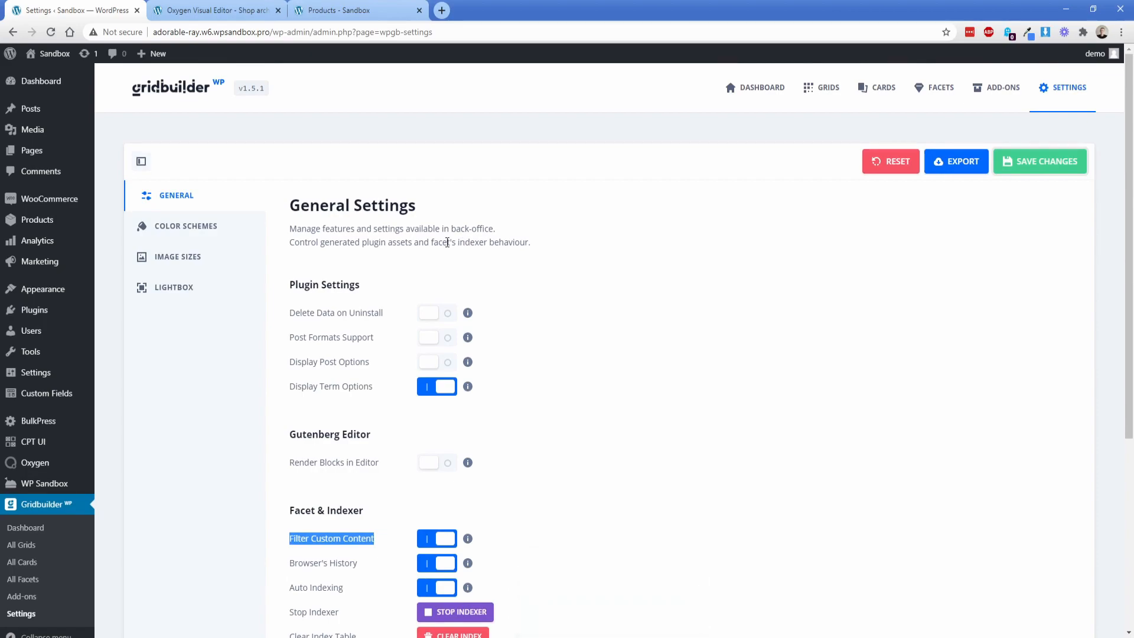
left_click(191, 225)
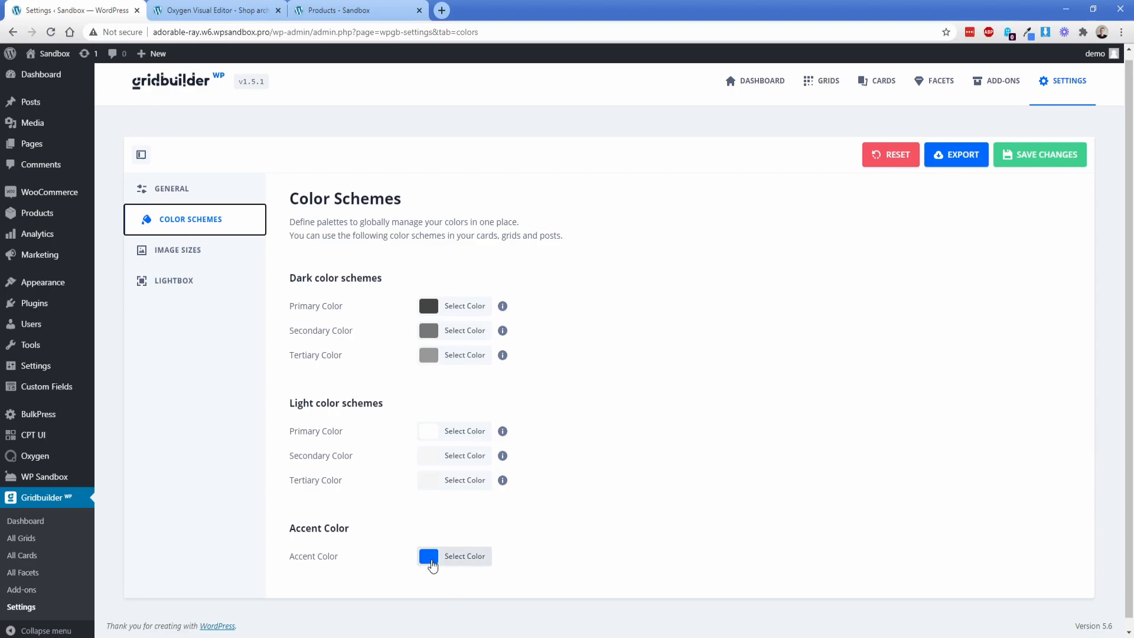
Pick magenta as the accent colour and save the Grid Builder settings.
left_click(355, 11)
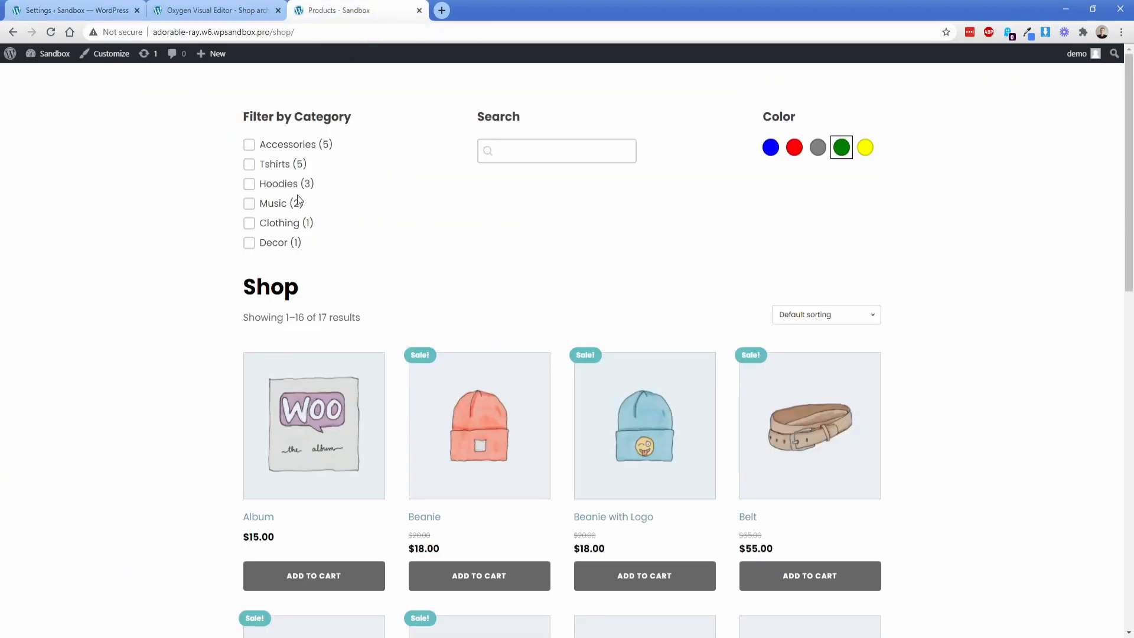
left_click(249, 184)
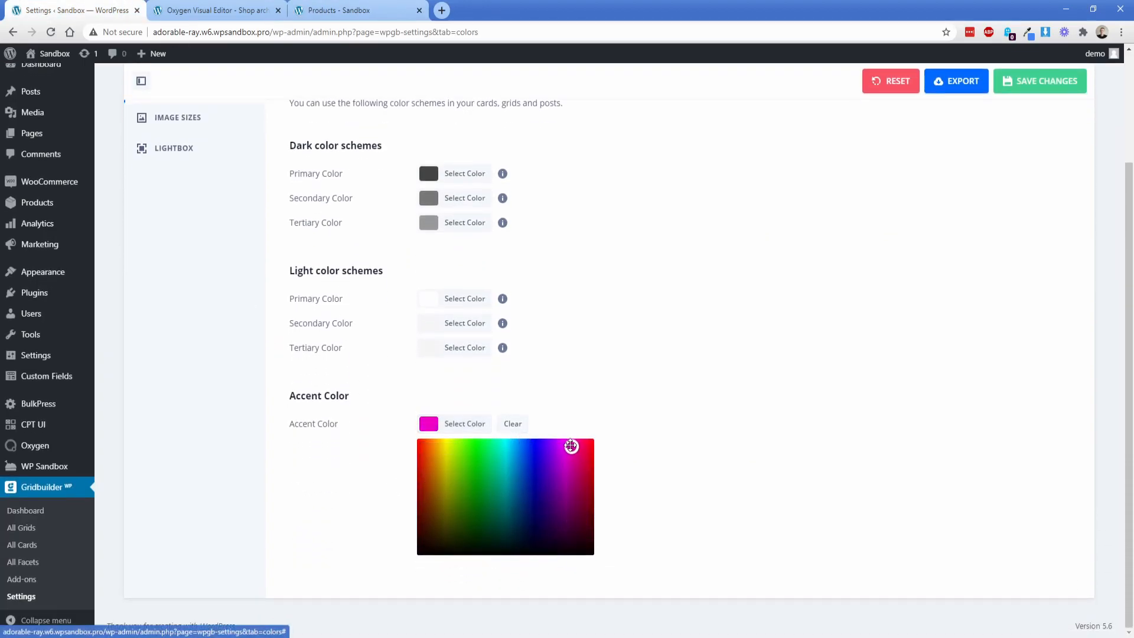
left_click(559, 475)
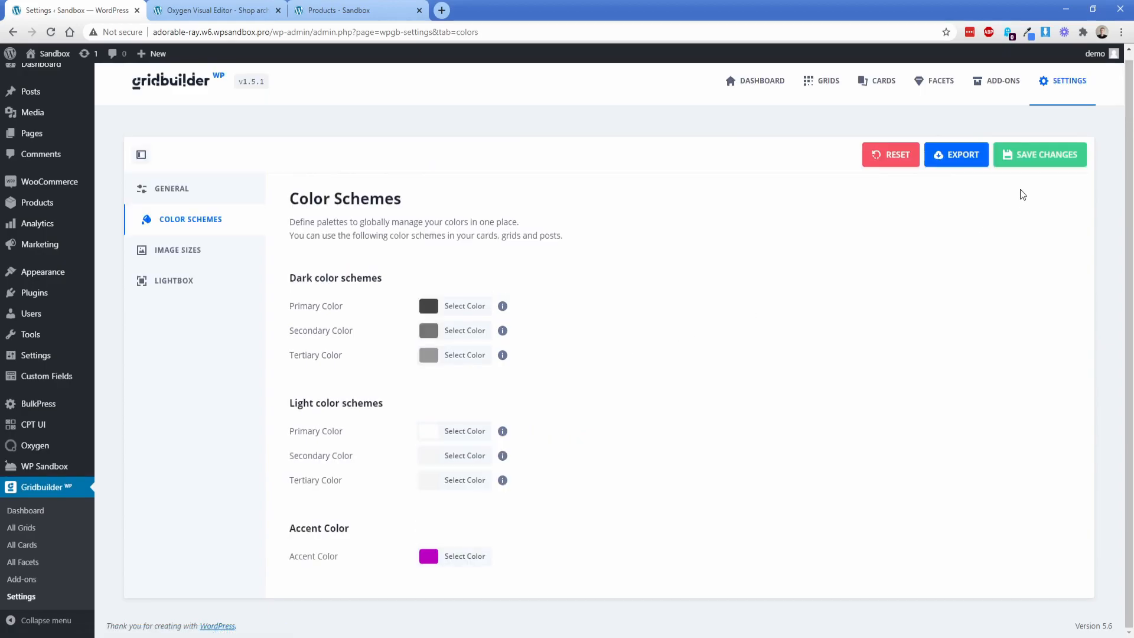
left_click(1039, 153)
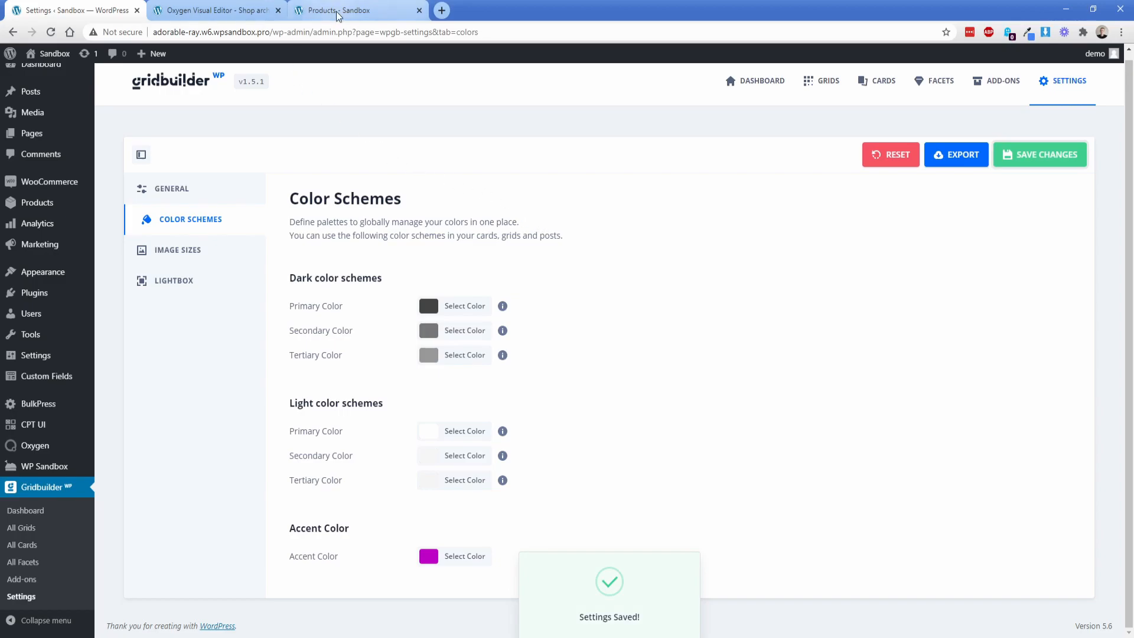
Filter the live shop to Hoodies with the magenta checkbox, clear it, then return to the Oxygen template.
left_click(354, 11)
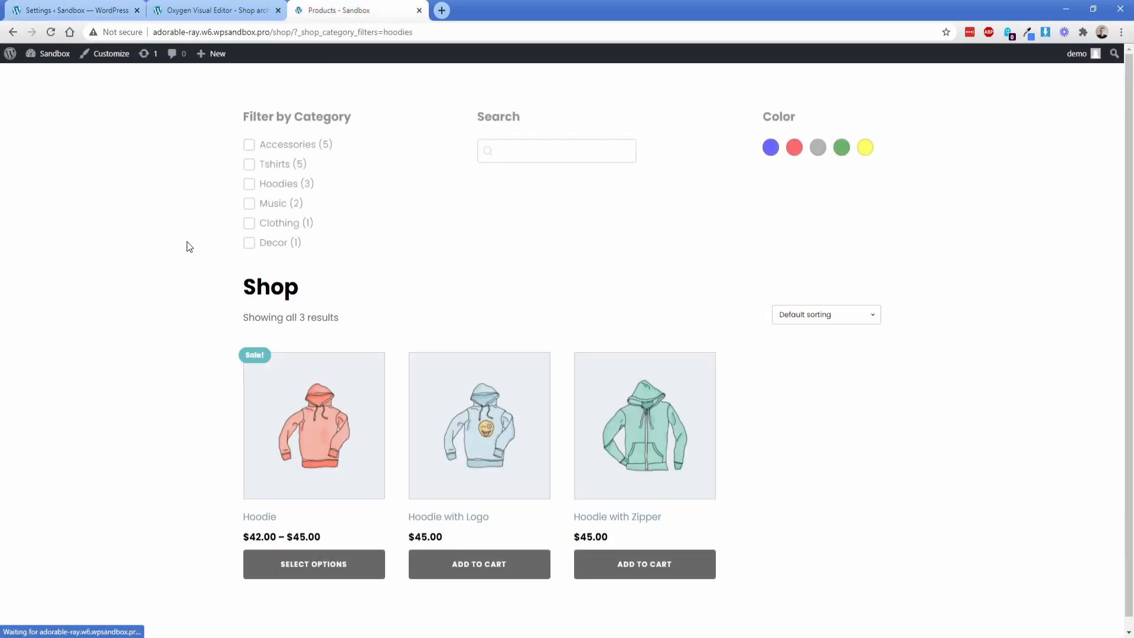
left_click(250, 184)
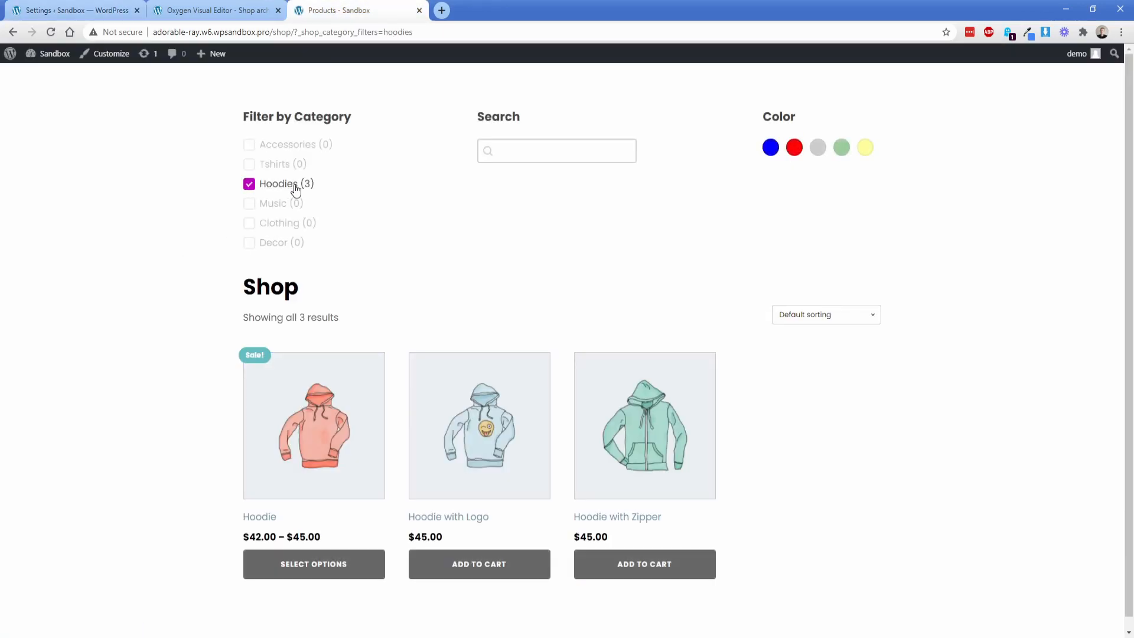
left_click(355, 32)
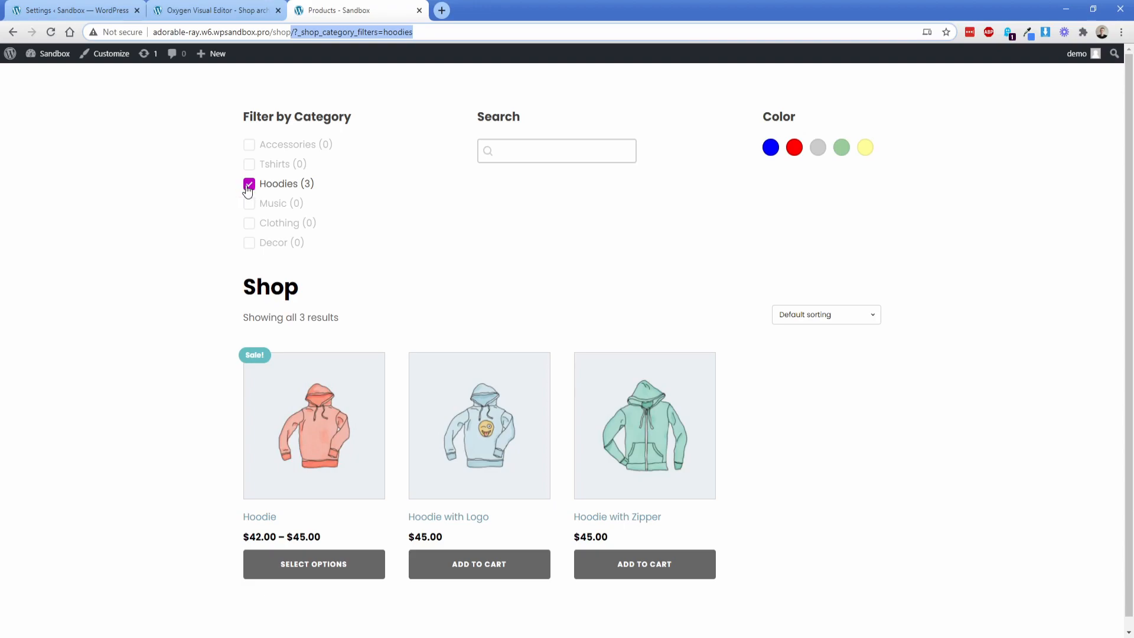
left_click(250, 185)
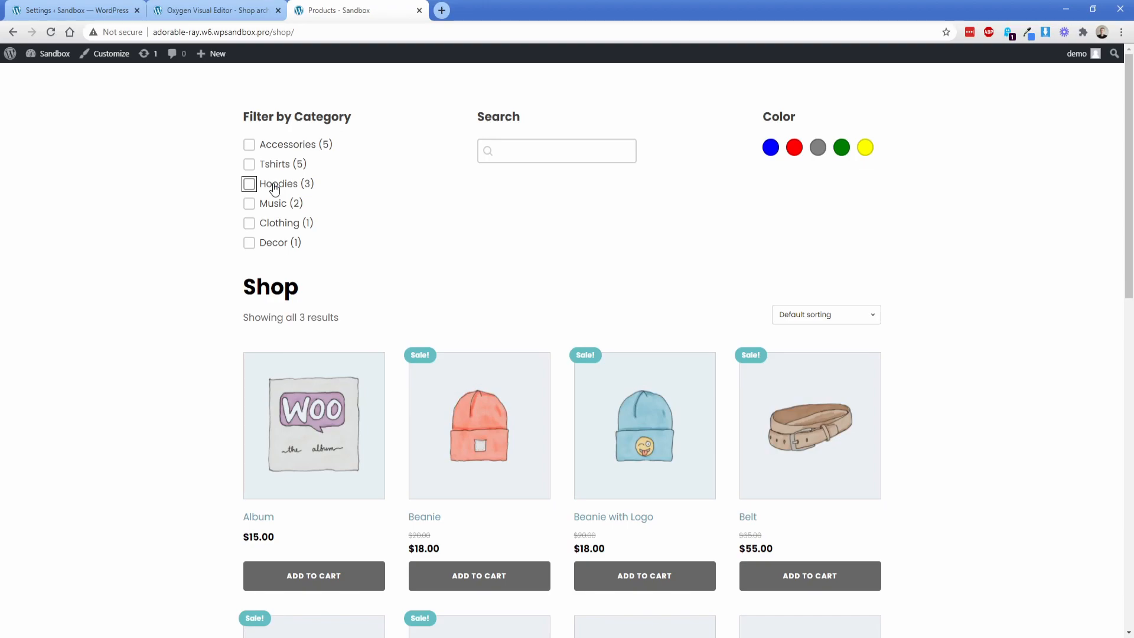
mouse_move(214, 190)
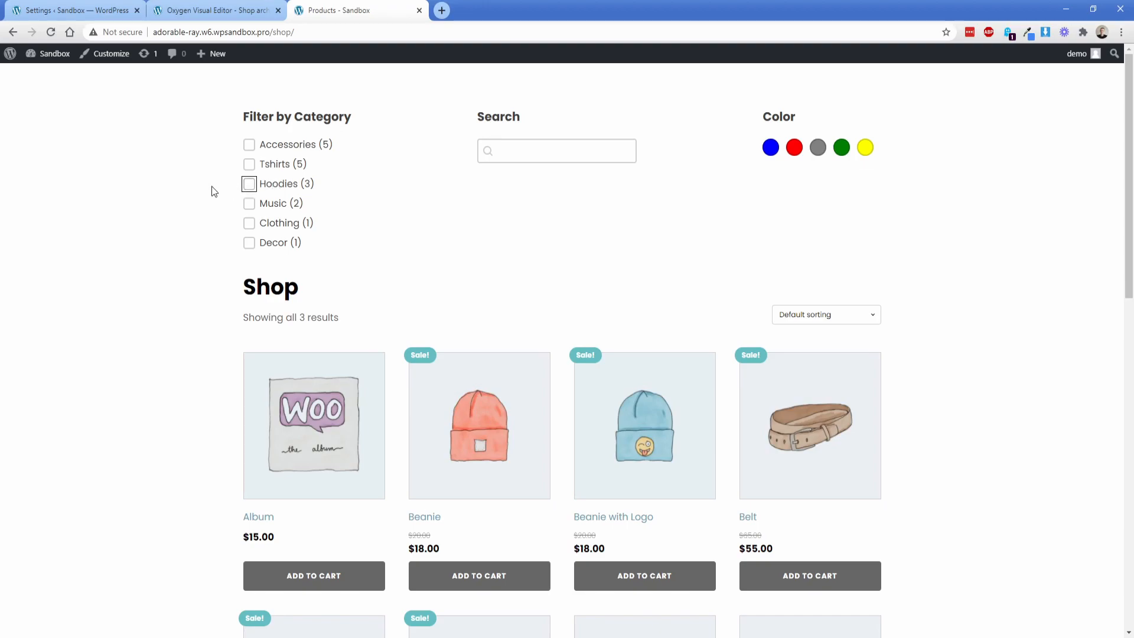
mouse_move(372, 284)
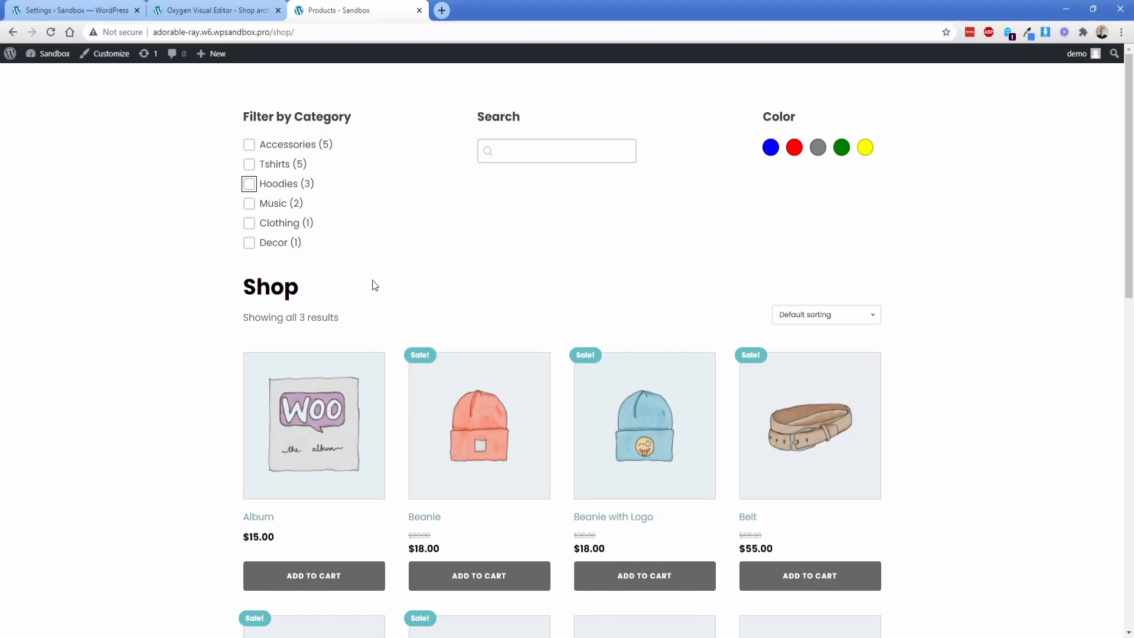
left_click(249, 223)
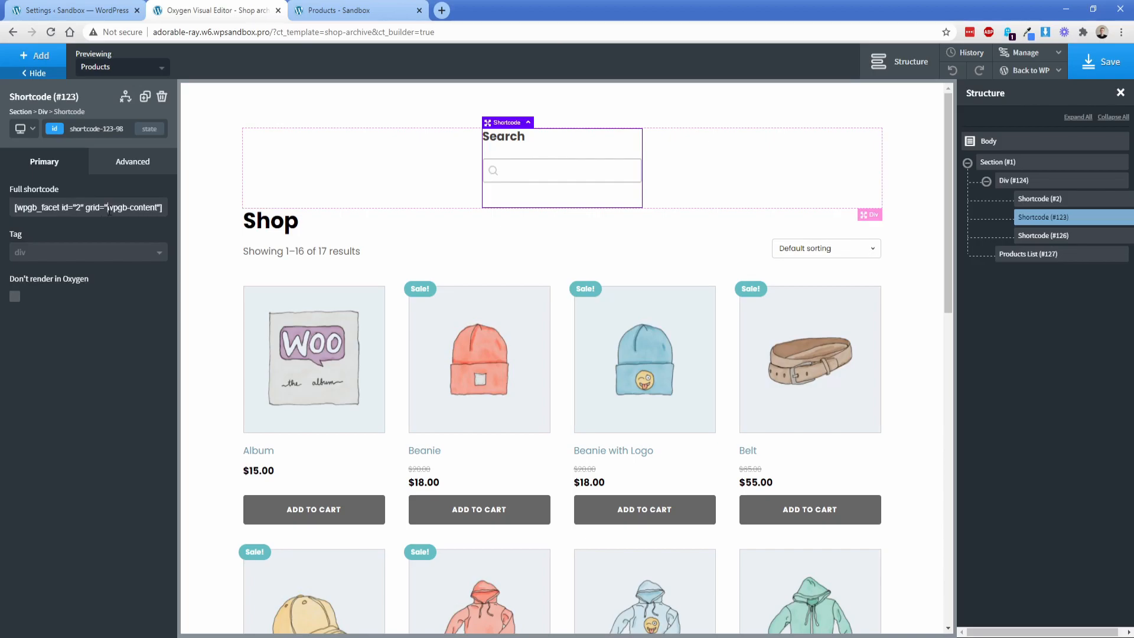
Review the All Facets list and its grid-0 shortcodes, then return to the Oxygen template.
left_click(72, 11)
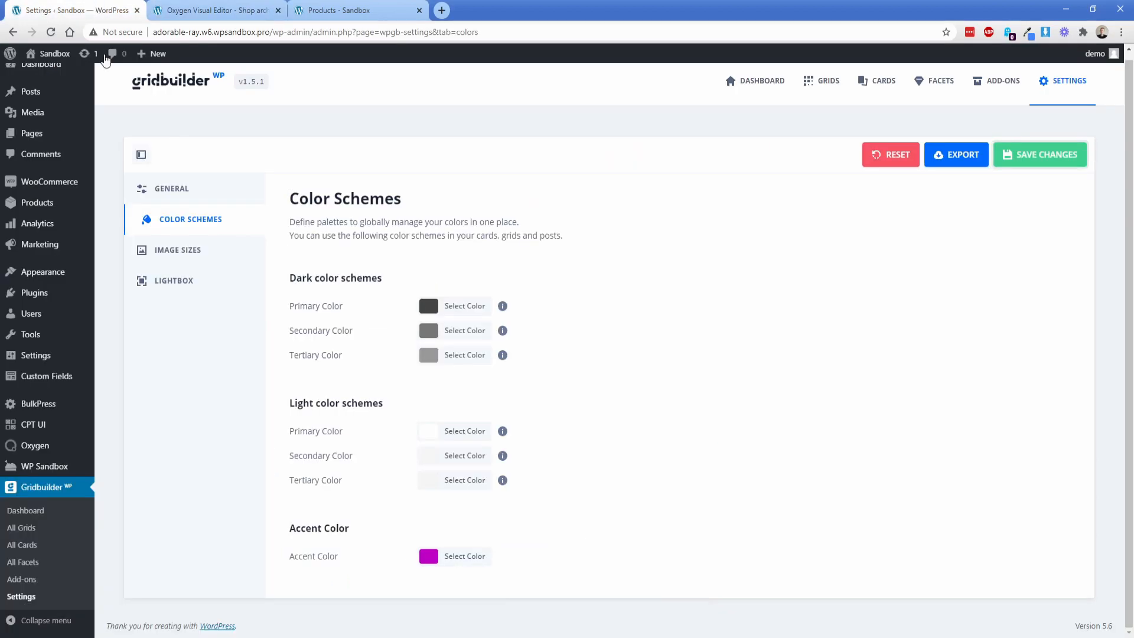
left_click(22, 562)
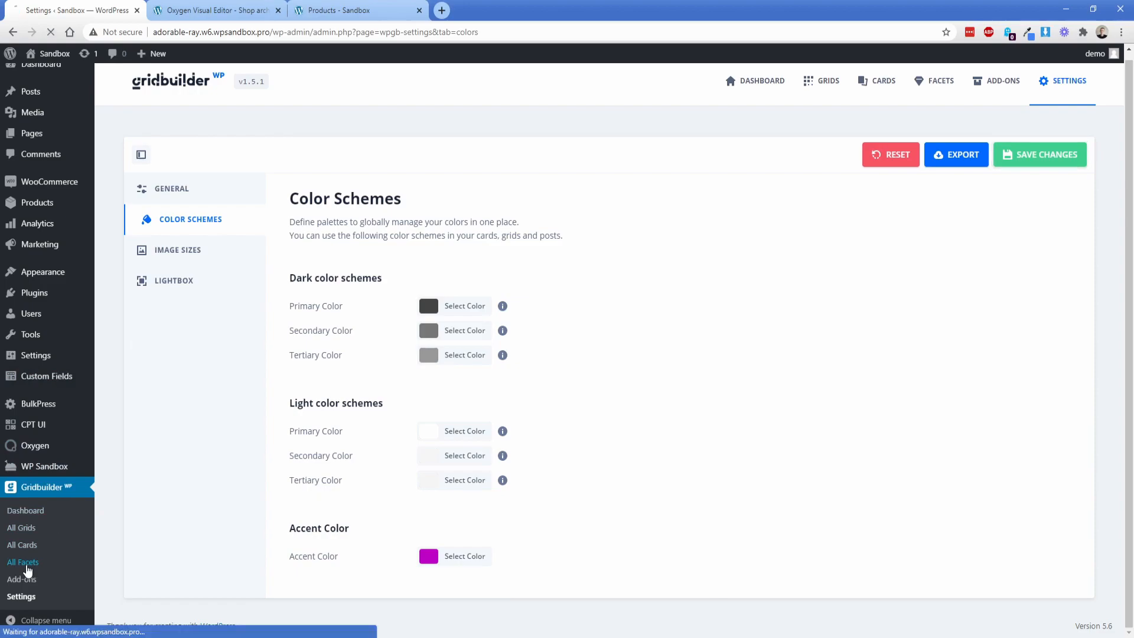
left_click(23, 563)
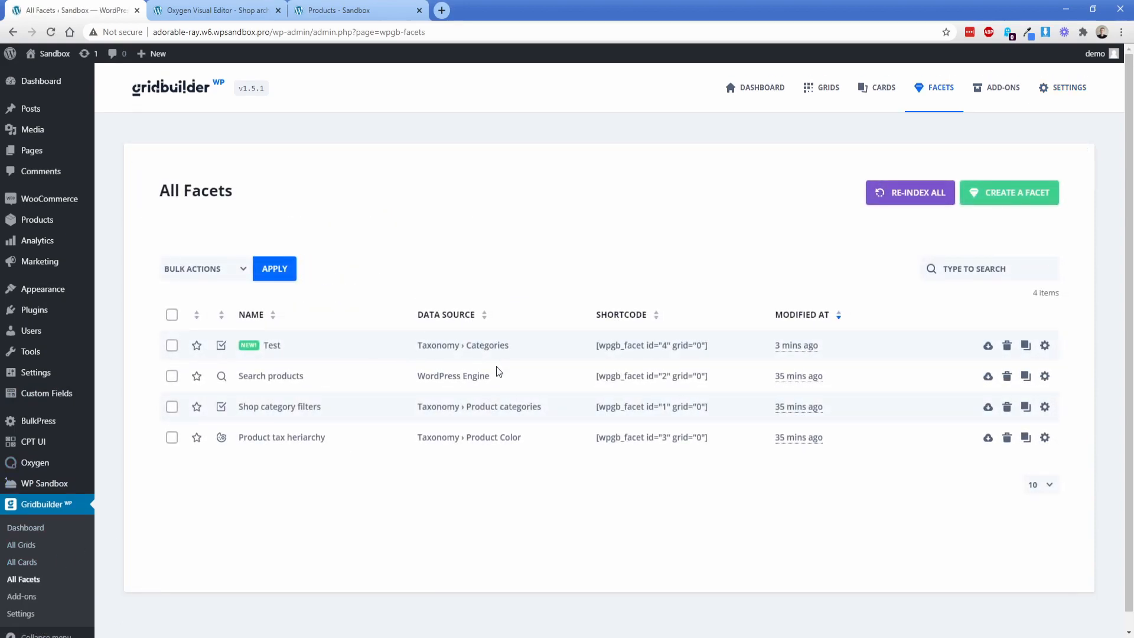
mouse_move(695, 379)
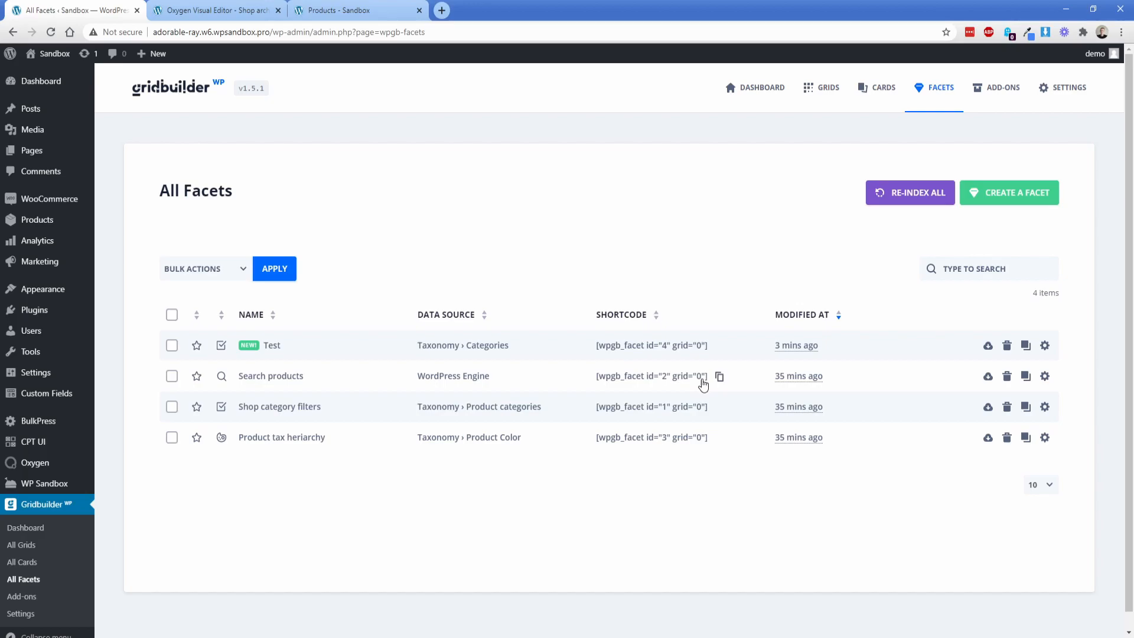
mouse_move(355, 27)
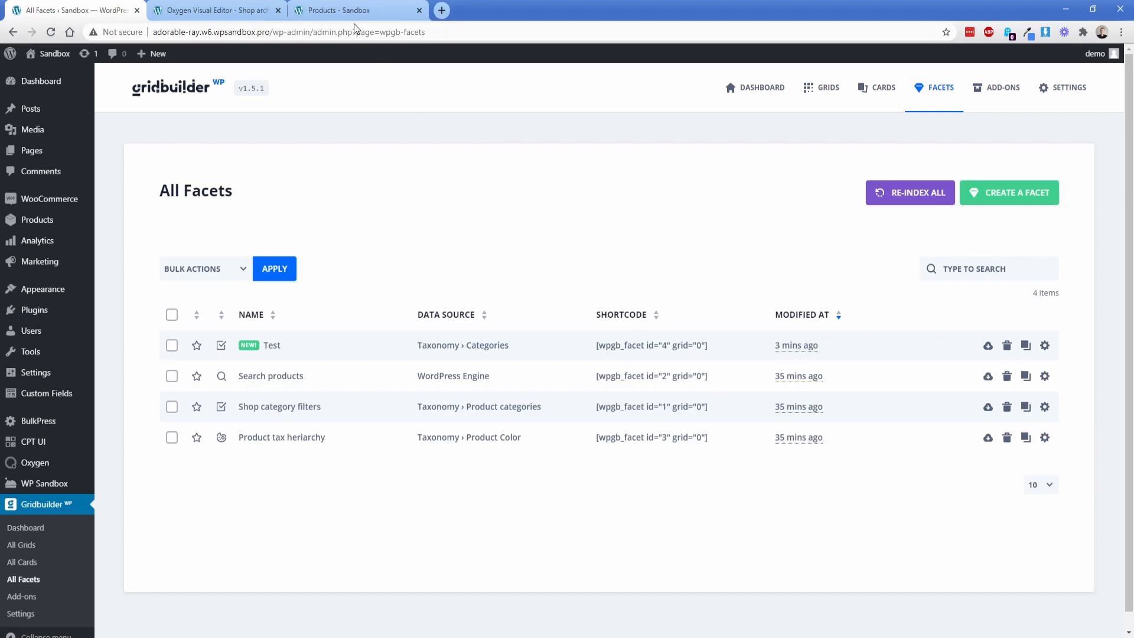
left_click(214, 11)
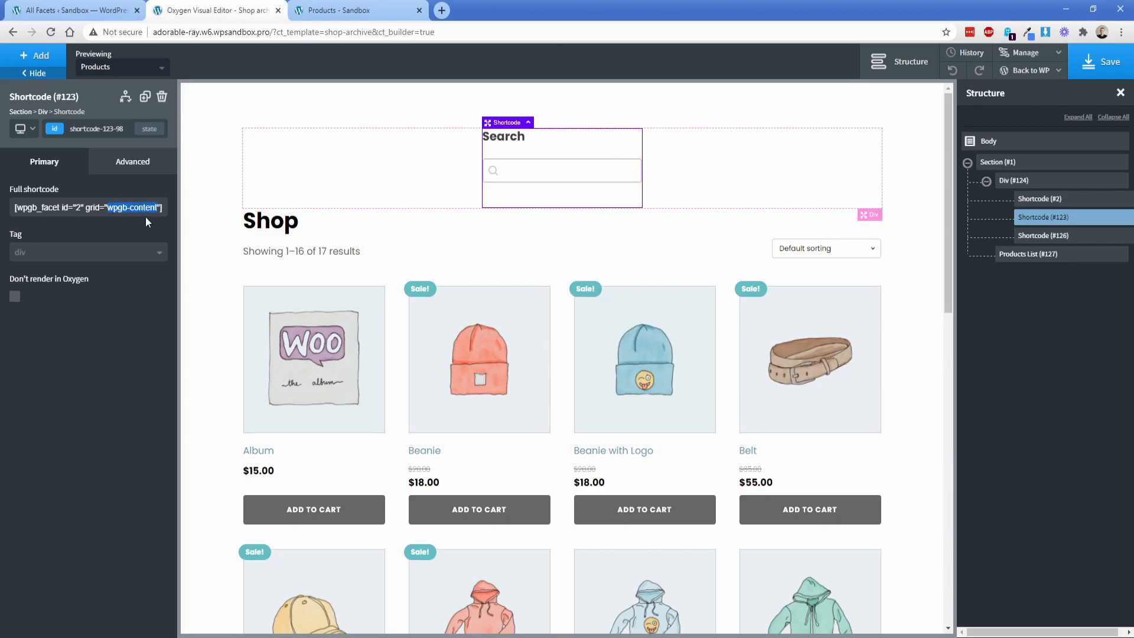
Confirm the shortcode targets grid wpgb-content, then apply and clear the Clothing filter on the shop.
left_click(1028, 254)
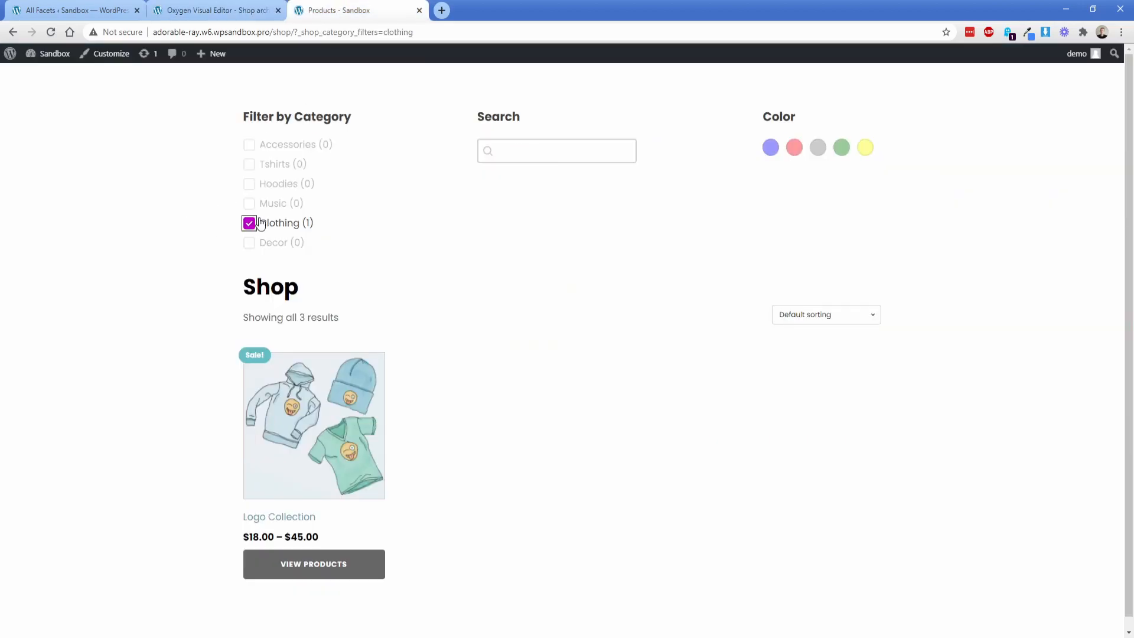
left_click(249, 223)
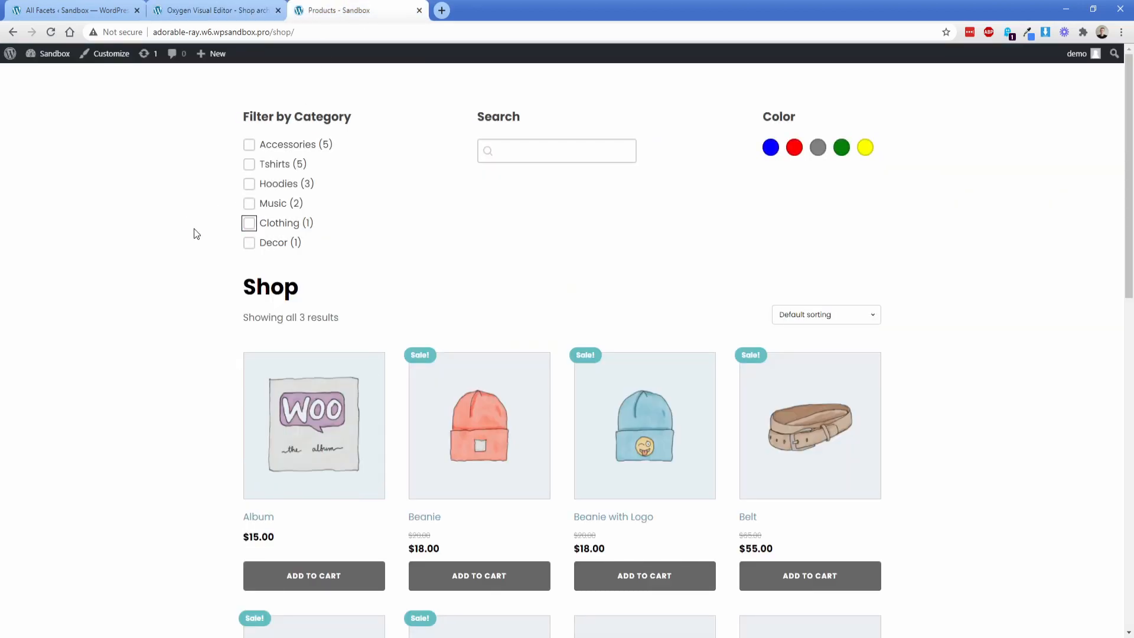